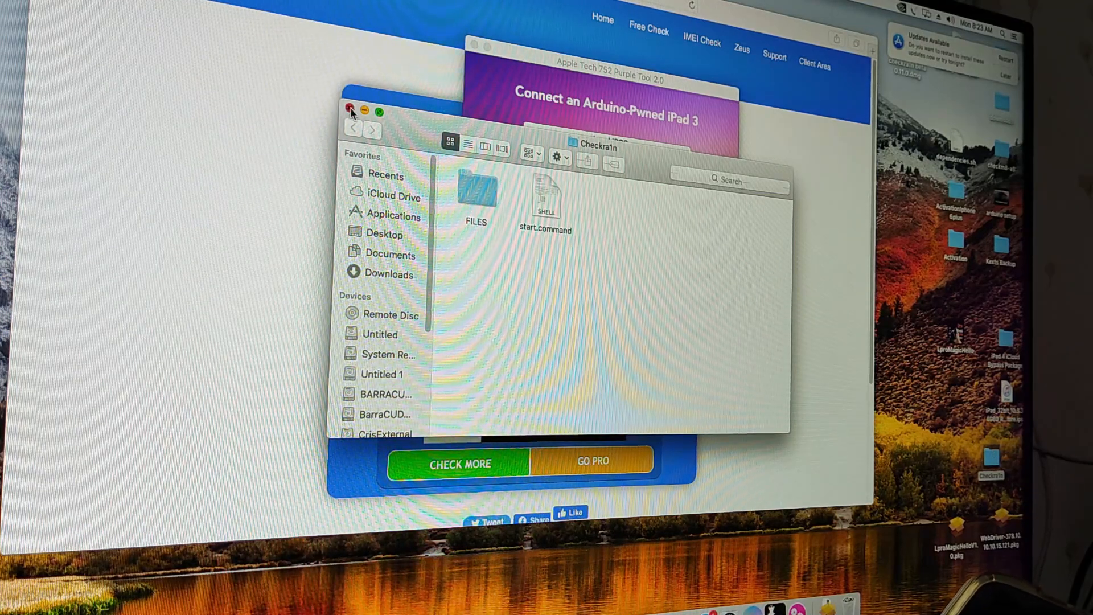
Close the Checkra1n folder window.
left_click(351, 111)
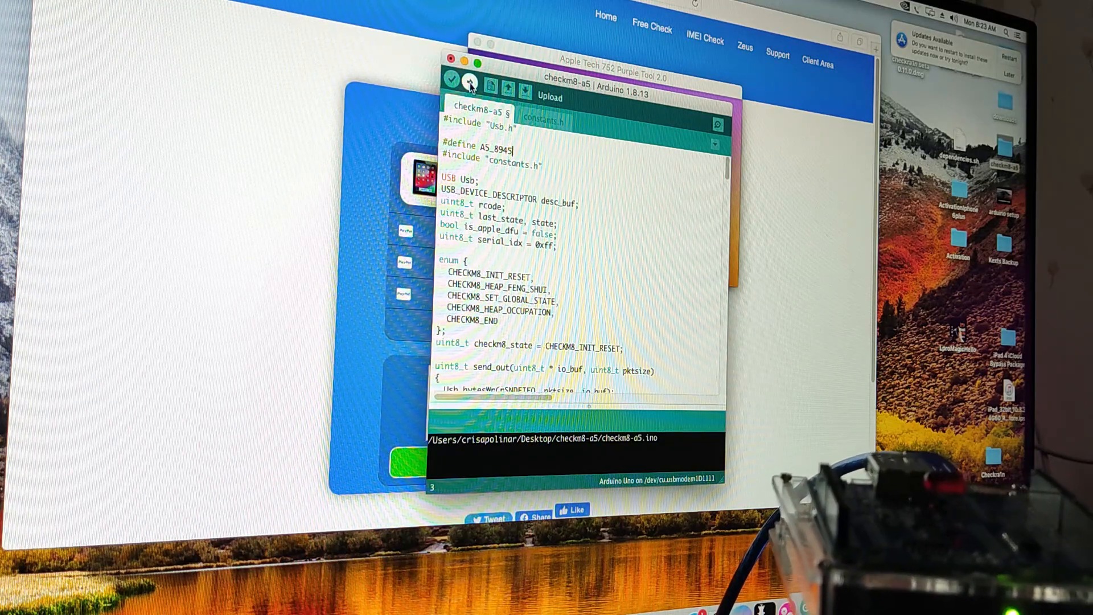
Upload the checkm8-a5 sketch to the Arduino Uno on /dev/cu.usbmodem1A1111.
left_click(451, 80)
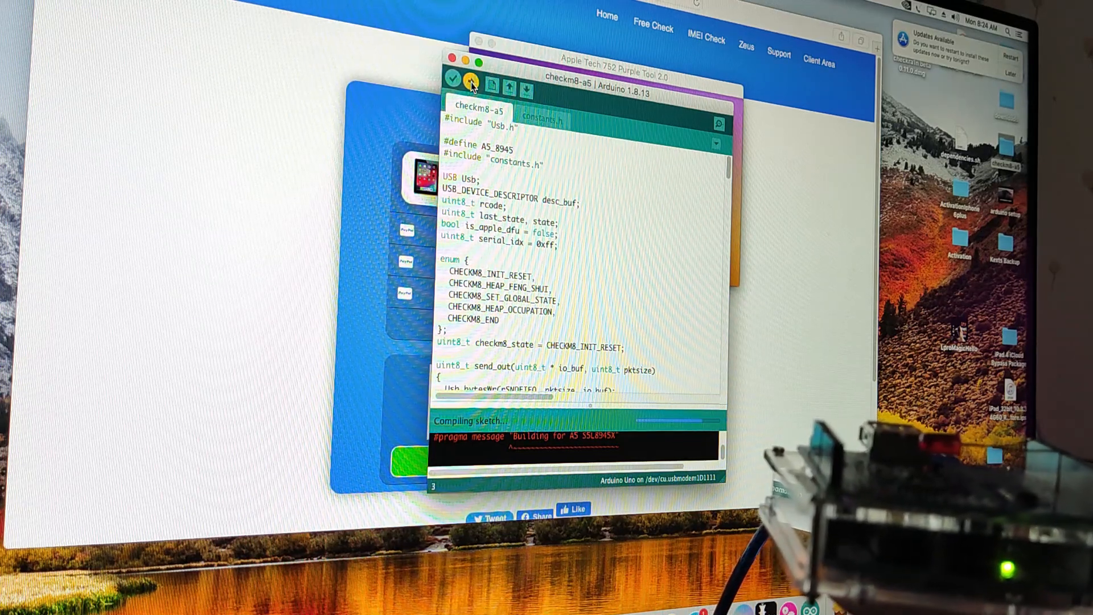
left_click(471, 81)
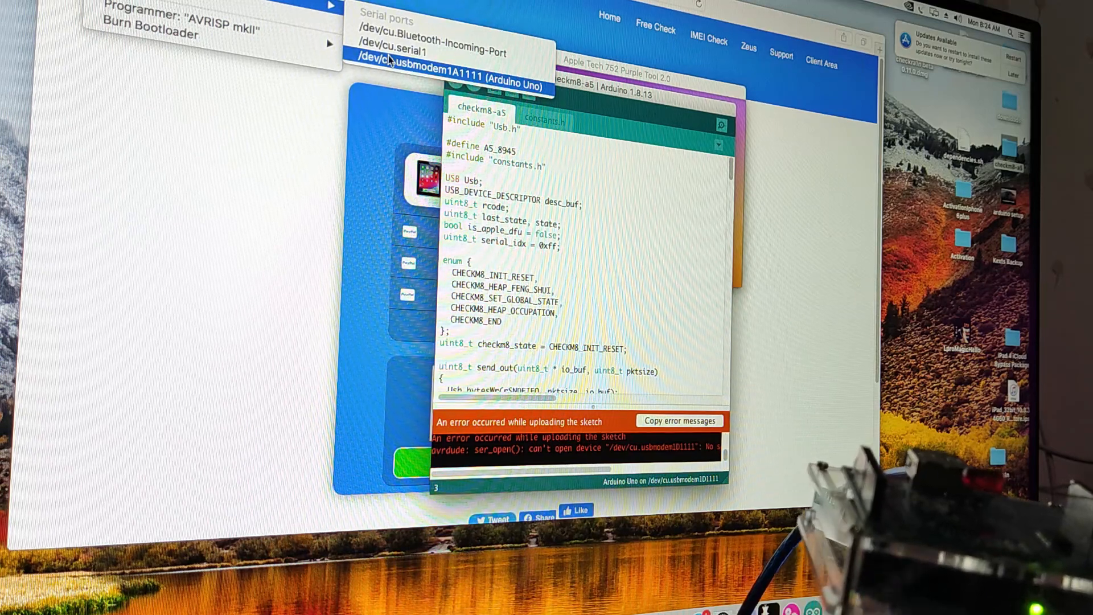
left_click(450, 65)
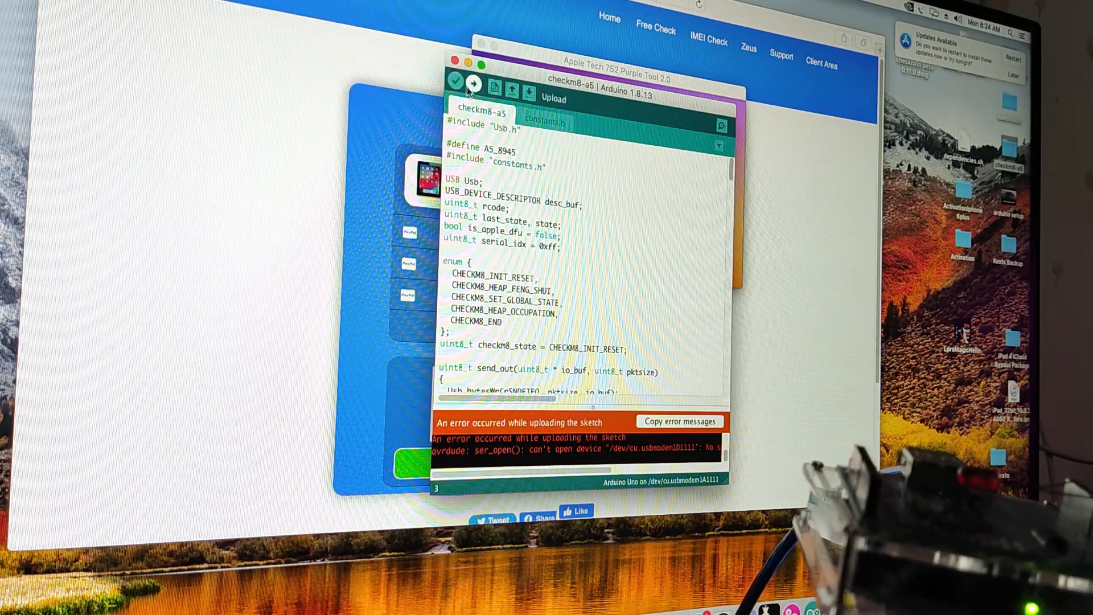
left_click(475, 84)
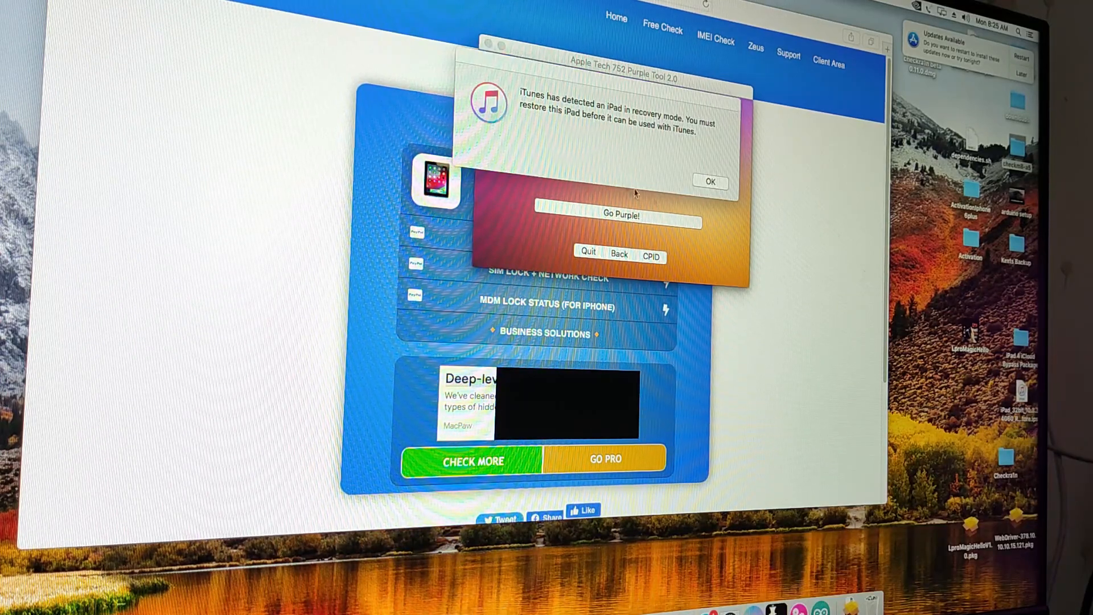
Dismiss the iTunes notice and load iBSS then iBEC onto the pwned iPad.
left_click(708, 181)
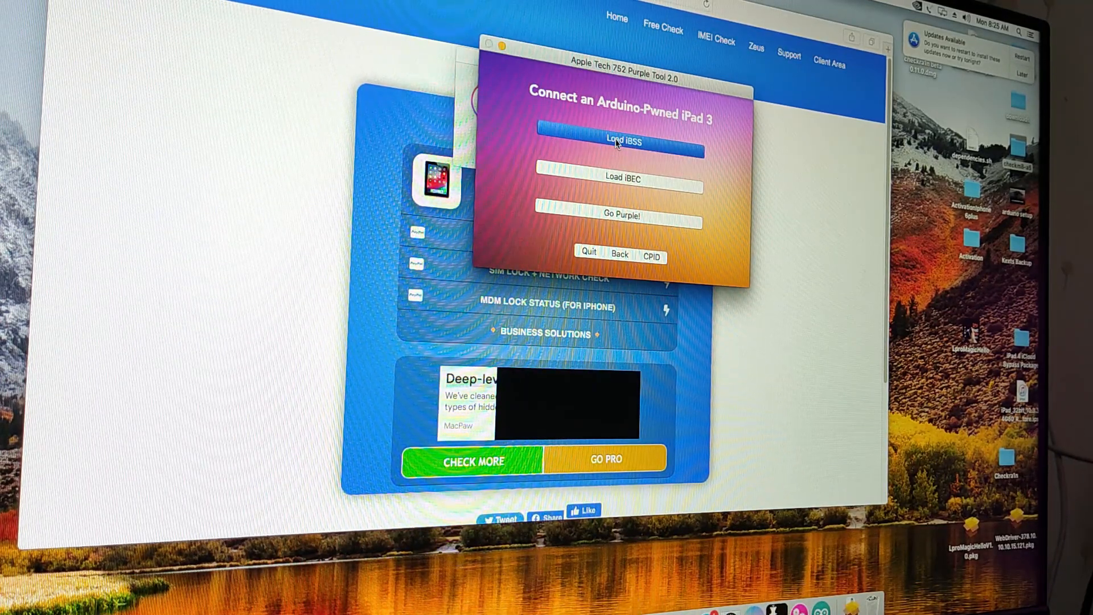
left_click(619, 141)
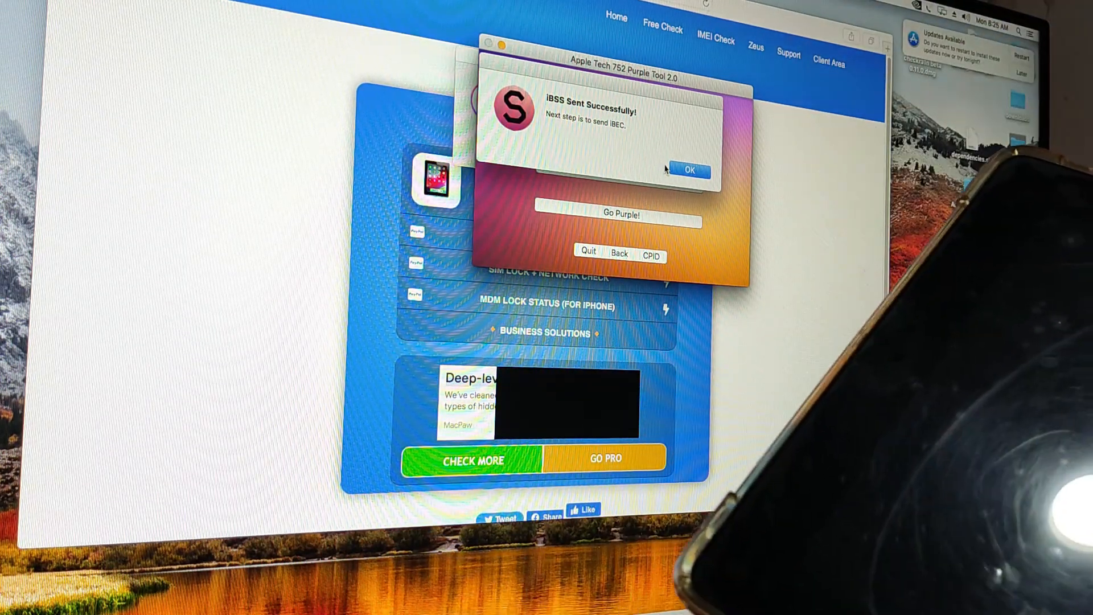
left_click(689, 171)
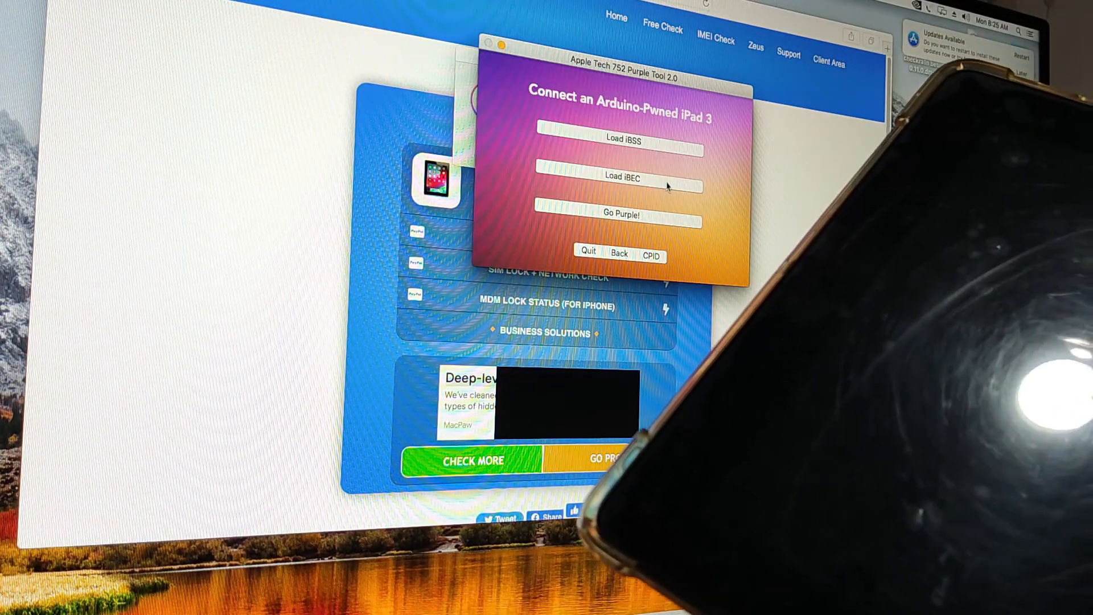
left_click(617, 176)
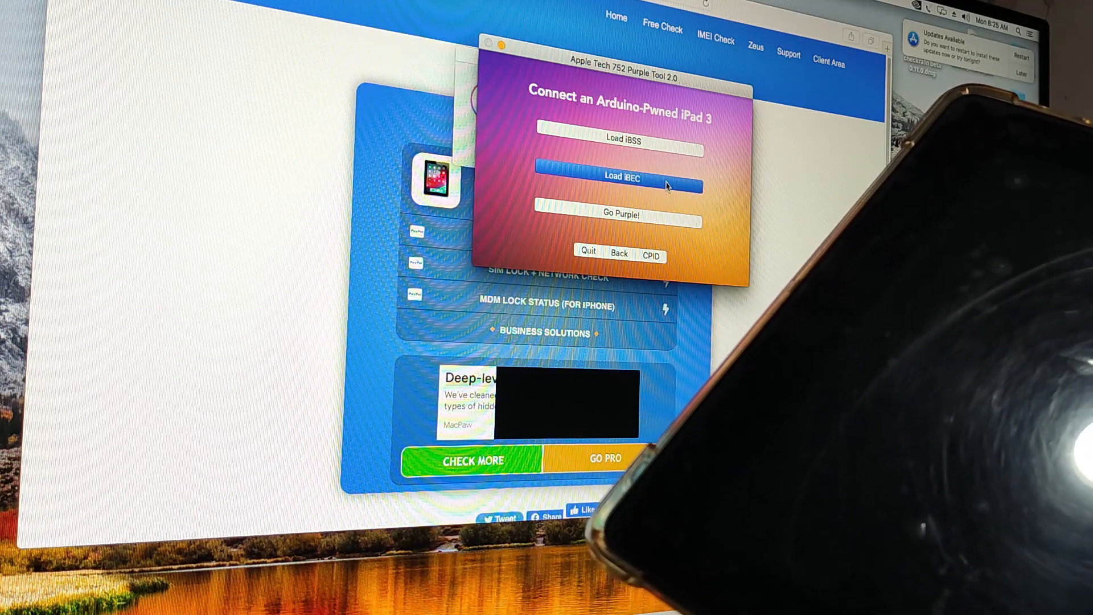
left_click(619, 177)
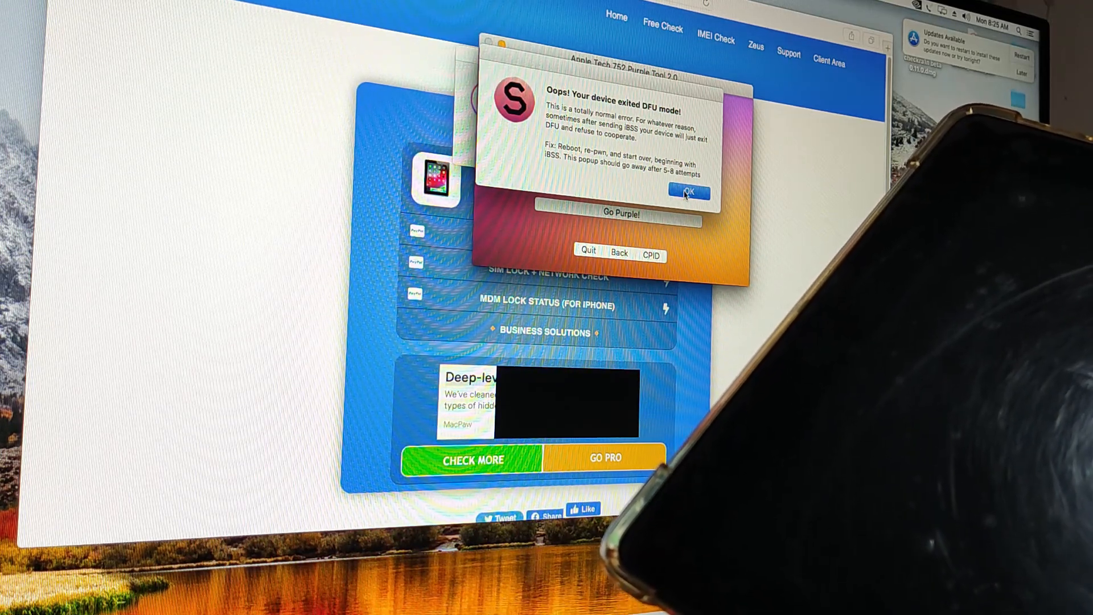
left_click(689, 191)
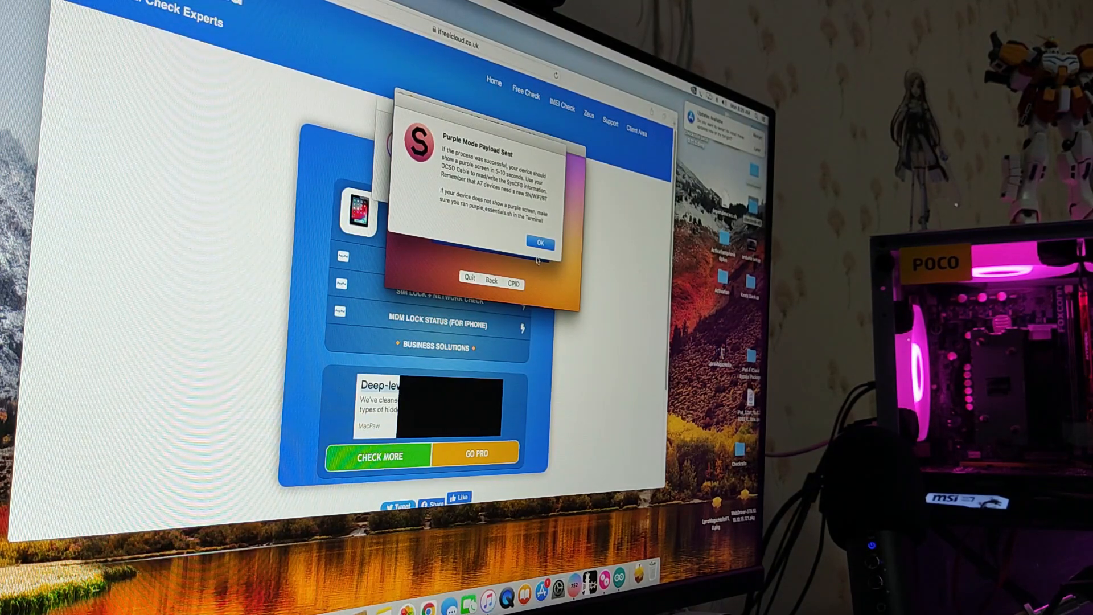
Acknowledge the Purple Mode payload message and quit the Purple Tool.
left_click(540, 243)
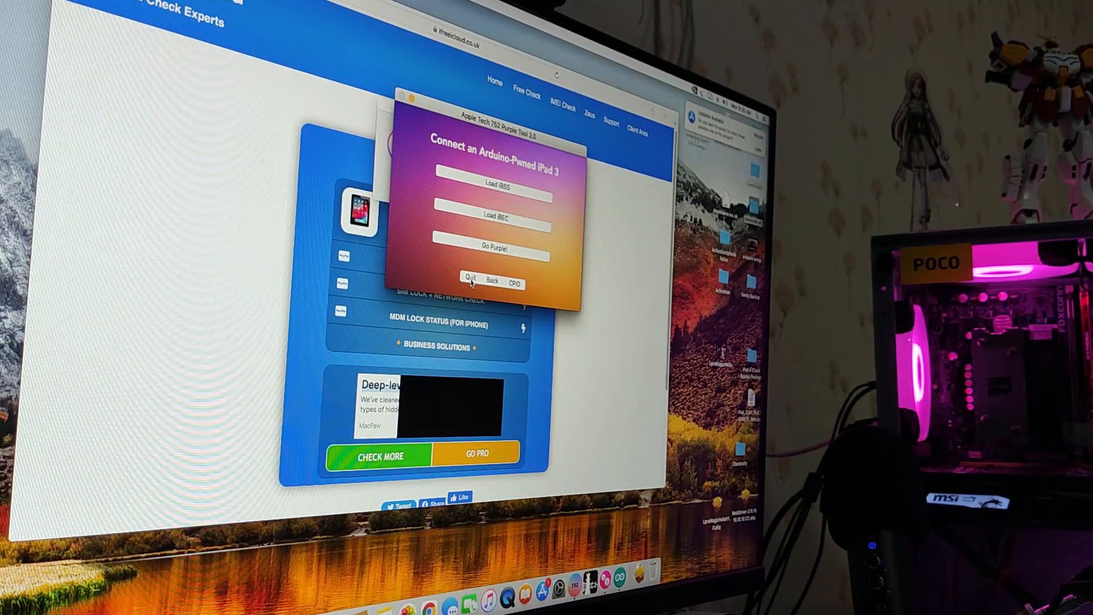
left_click(471, 282)
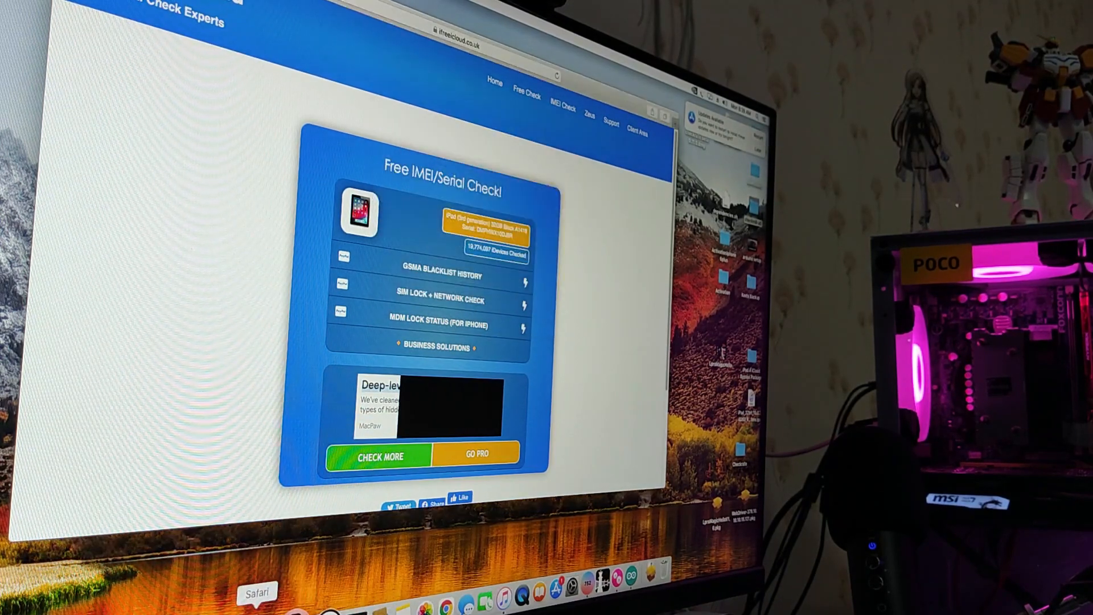
Review the GSMArena Apple iPad 3 Wi-Fi specifications page in Safari.
left_click(460, 29)
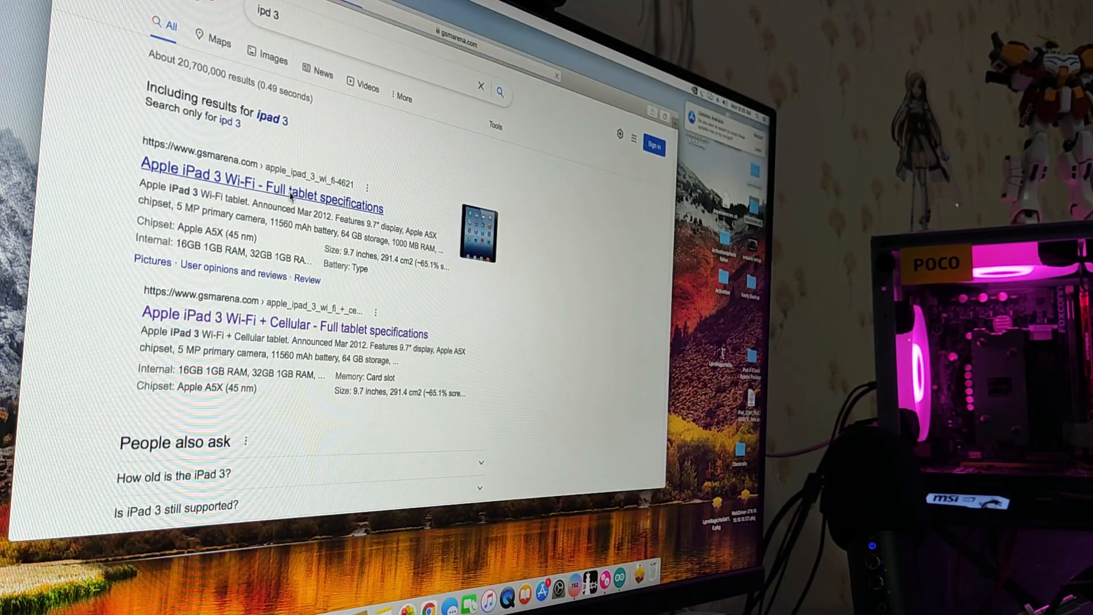
left_click(265, 186)
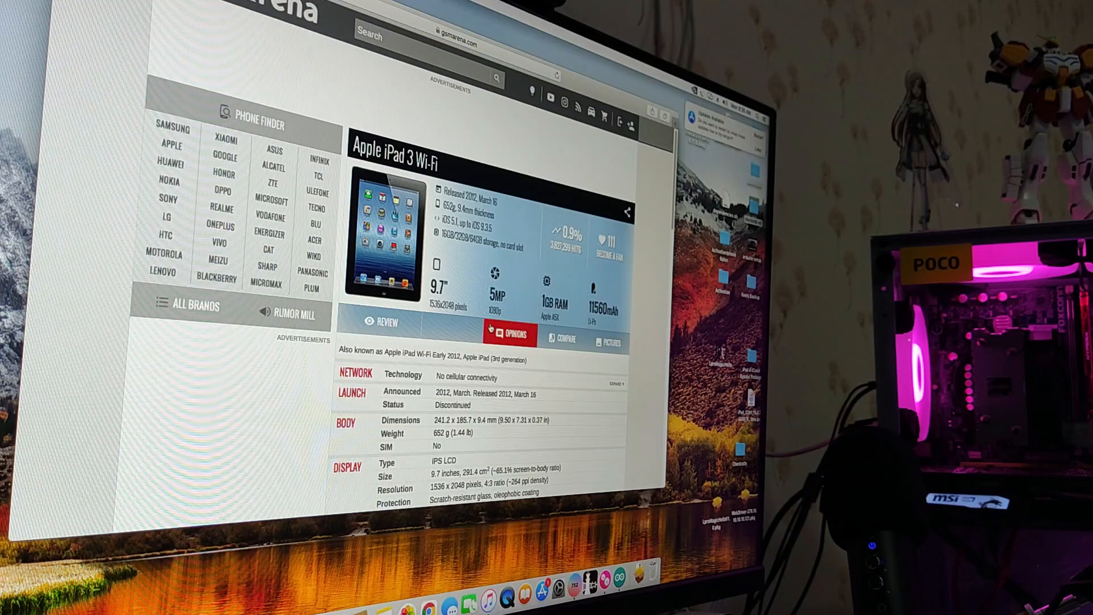
scroll("down", 3)
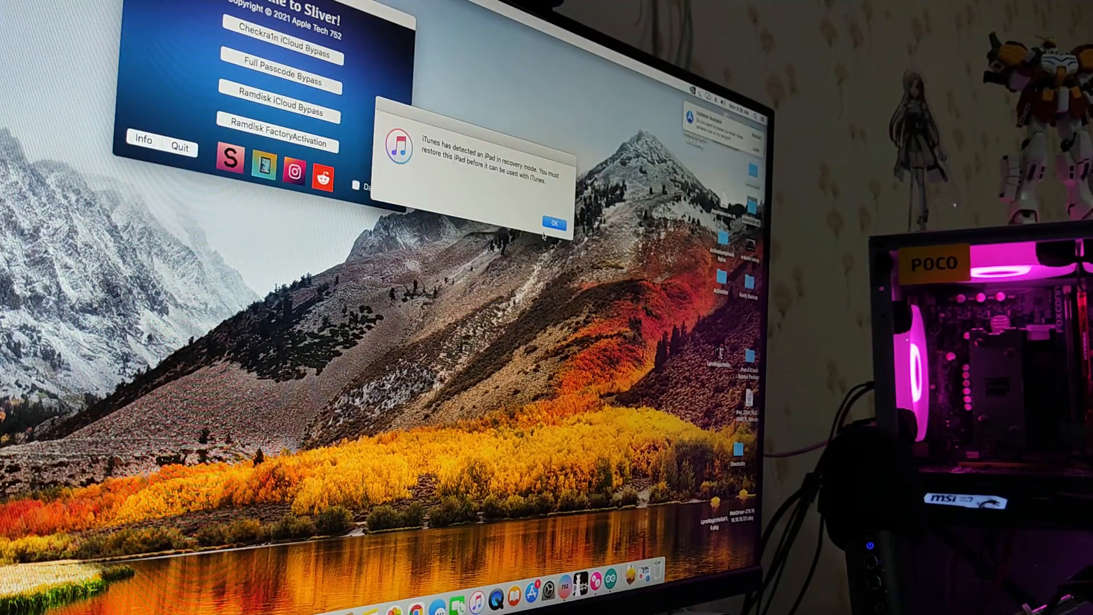
Dismiss the iTunes notice, launch MagicCFG and accept its disclaimer.
left_click(552, 223)
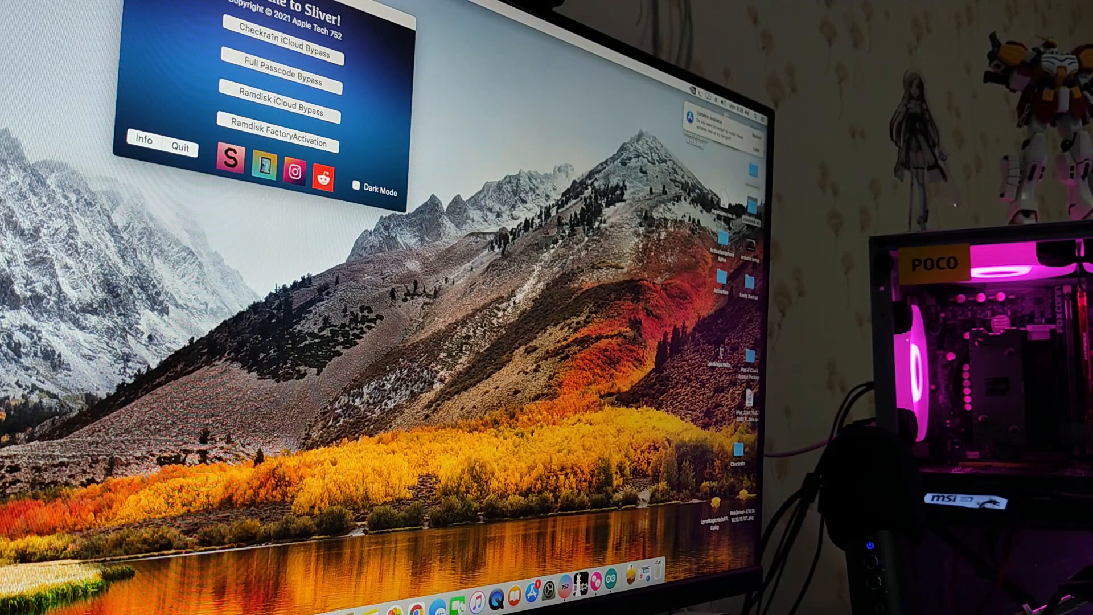
left_click(179, 150)
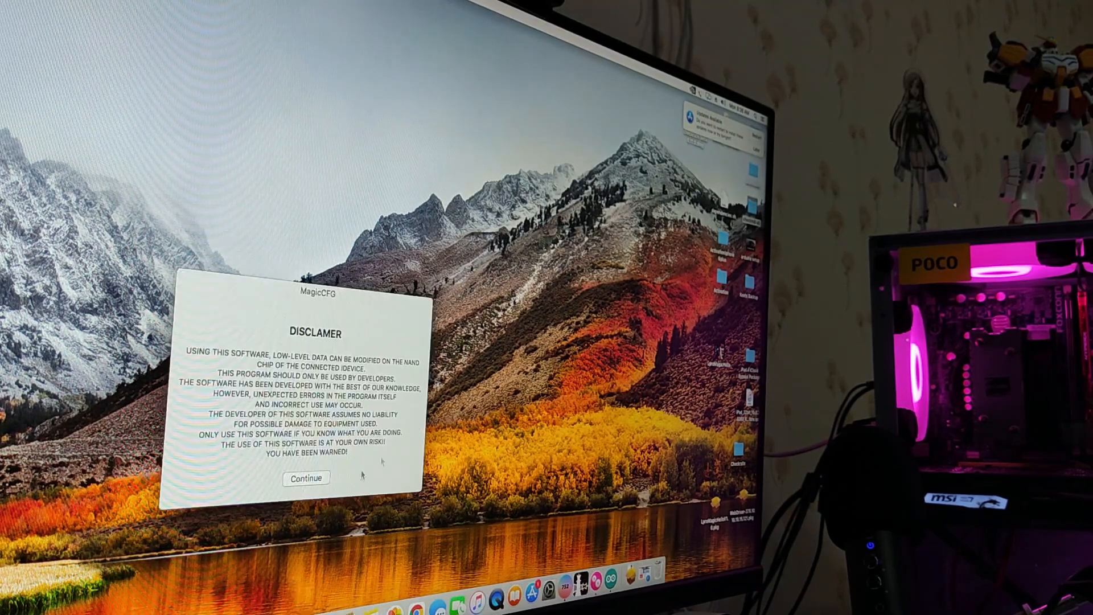
left_click(305, 478)
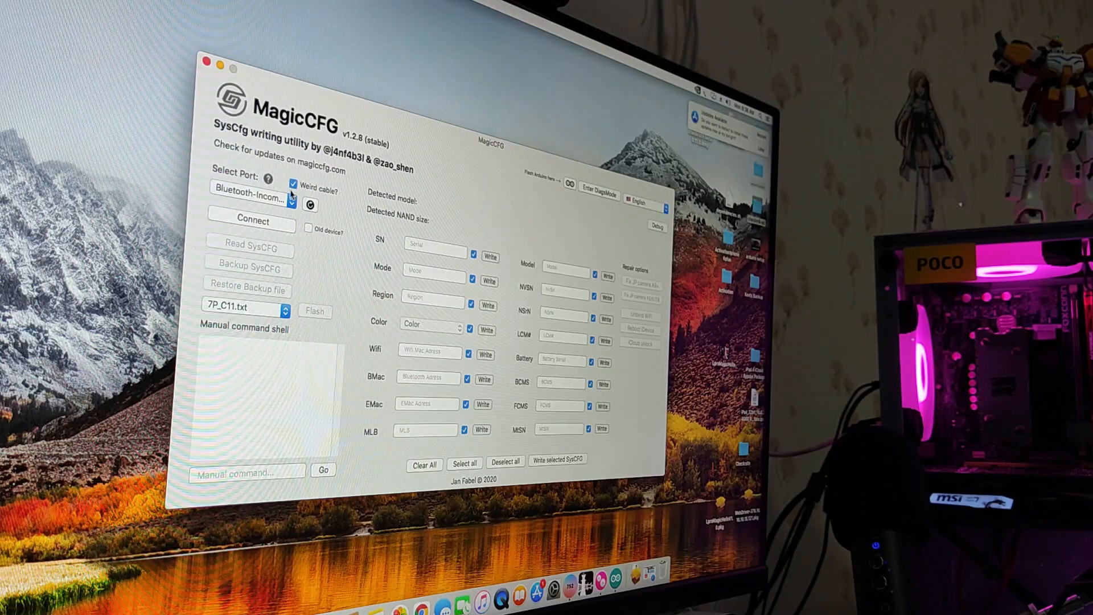
Connect MagicCFG to the usbserial port, read SysCFG, then disconnect.
left_click(249, 196)
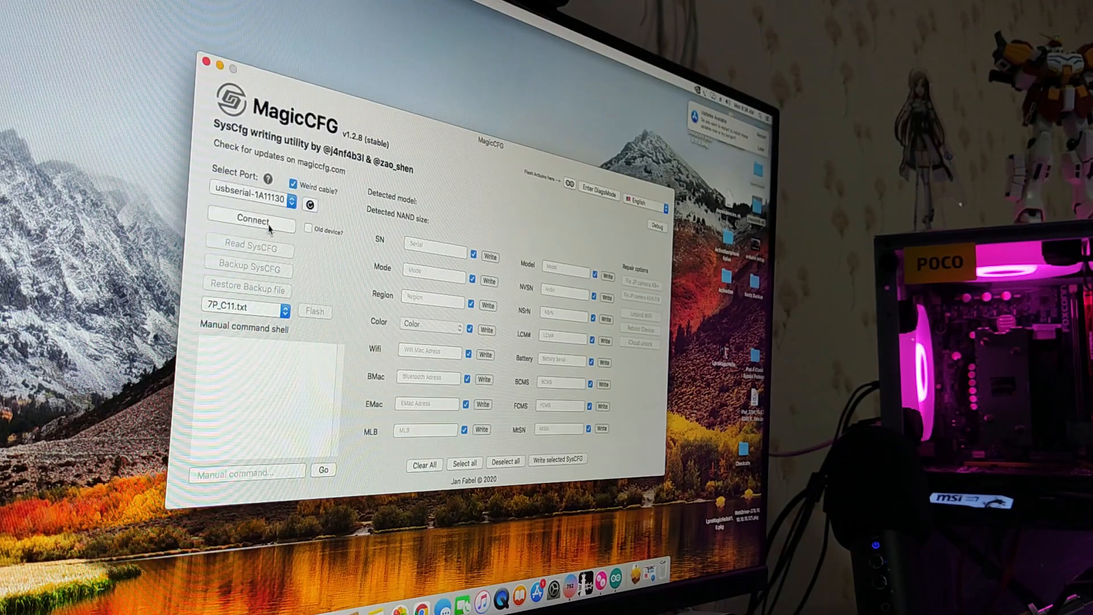
left_click(251, 221)
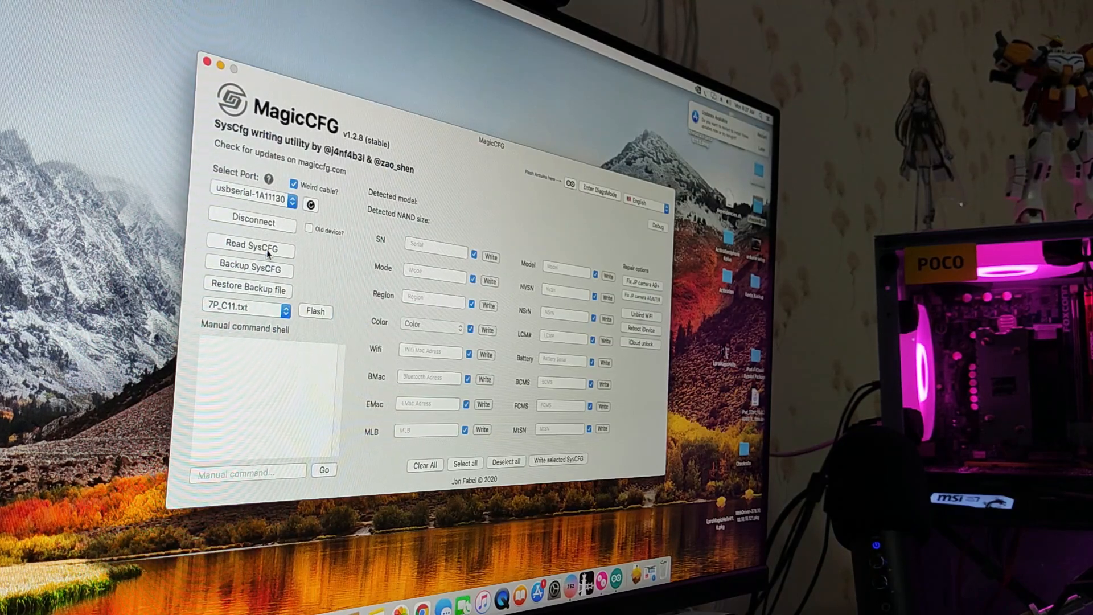
left_click(250, 248)
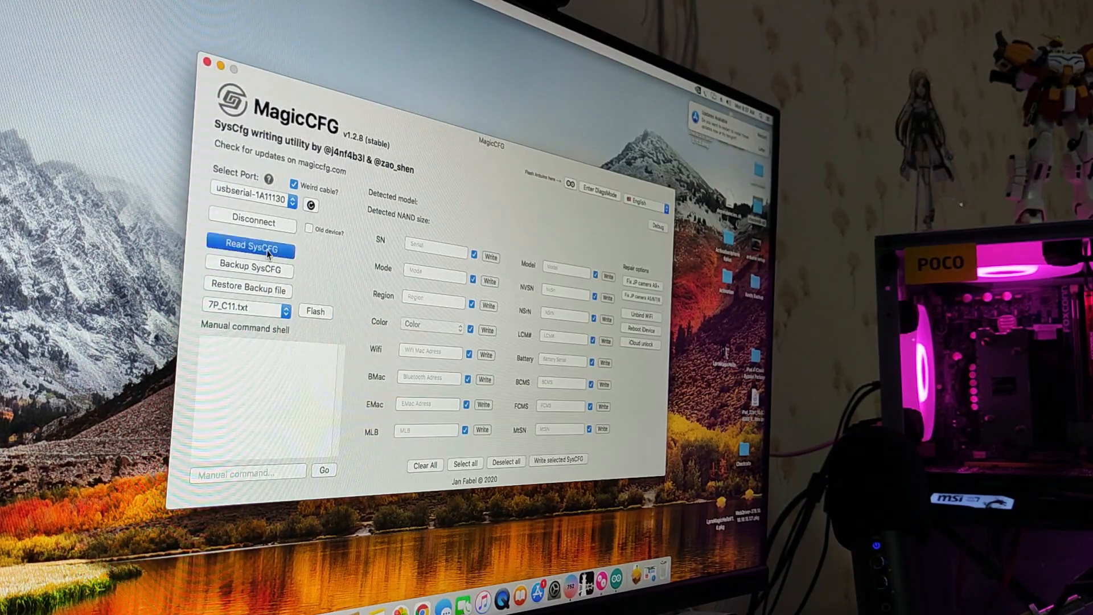
left_click(251, 247)
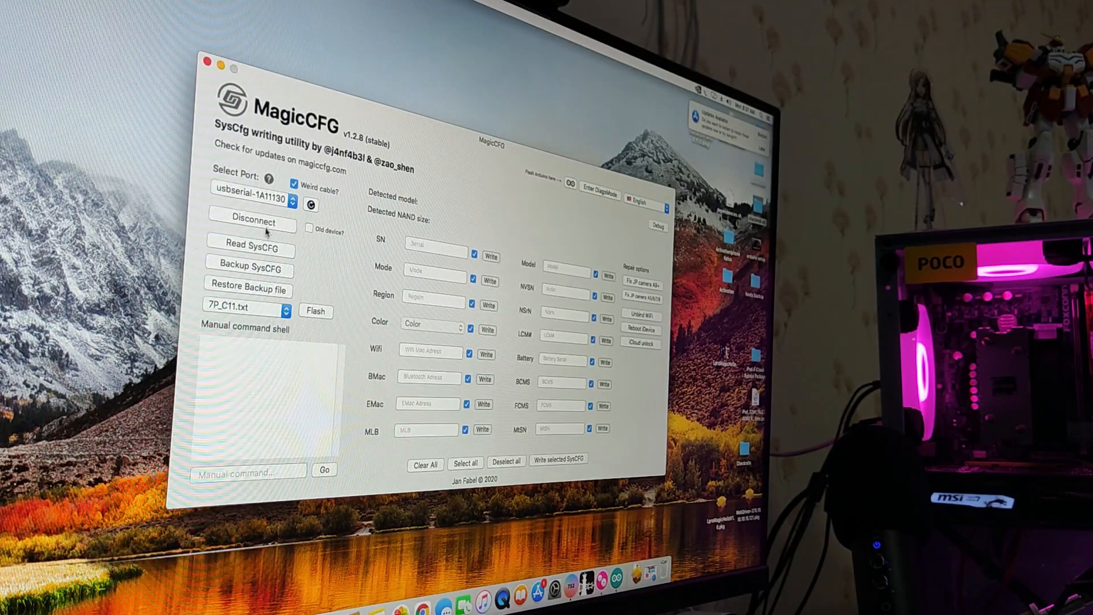
left_click(253, 223)
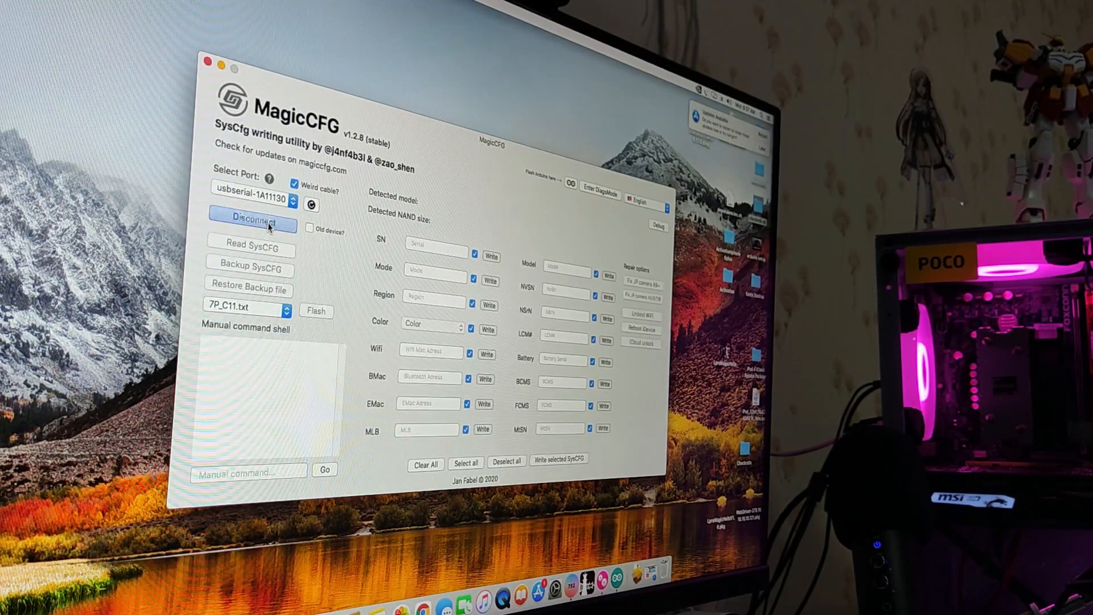
left_click(252, 223)
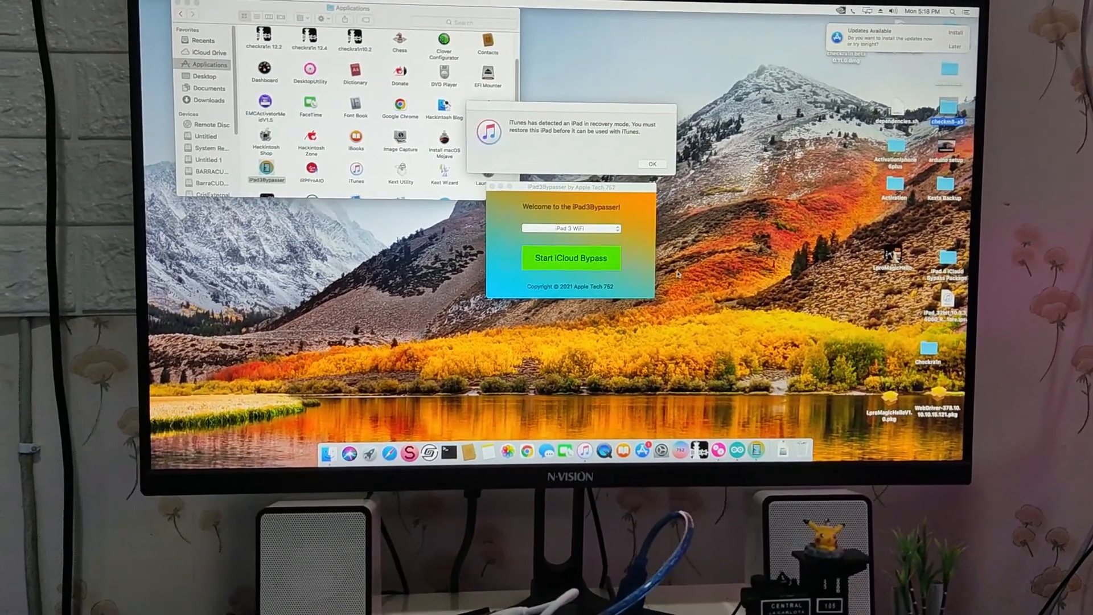
Select iPad3Bypasser in the Applications folder.
left_click(653, 164)
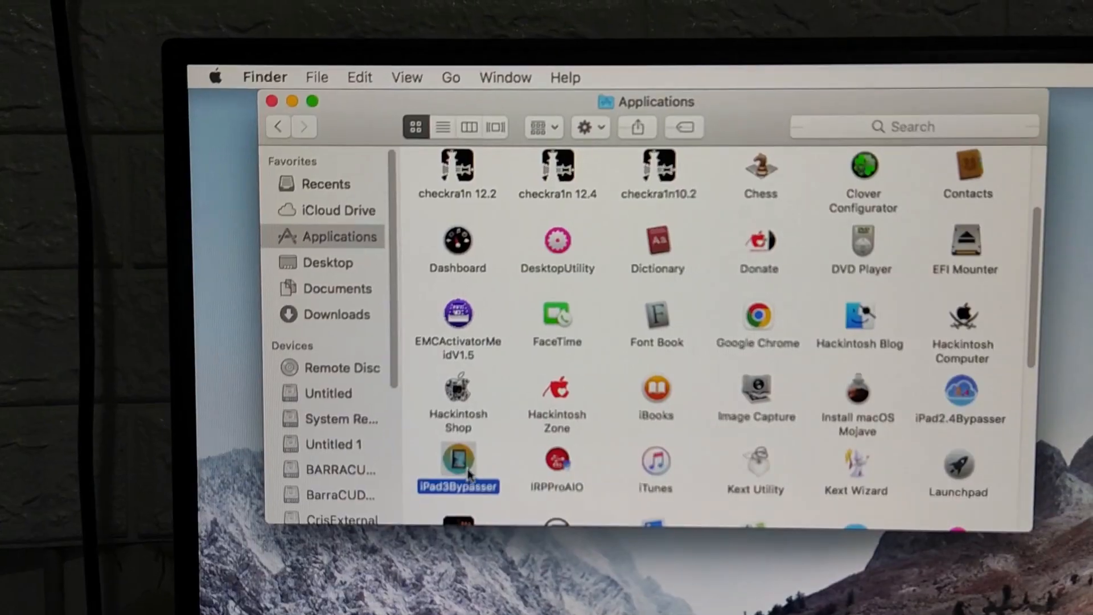
Launch iPad3Bypasser and show its list of iPad models.
double_click(457, 466)
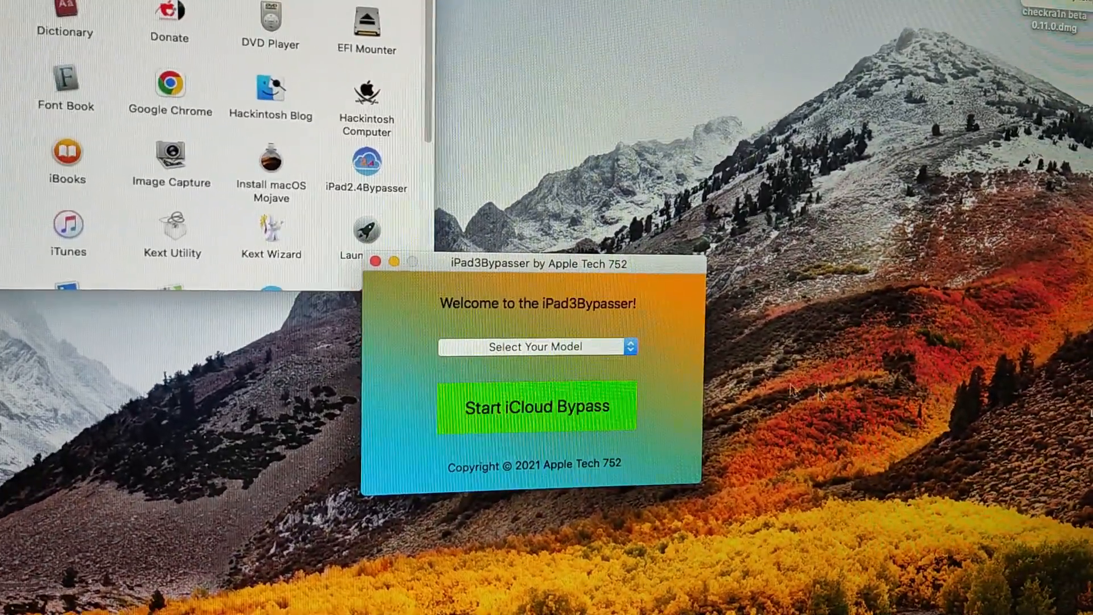
left_click(535, 347)
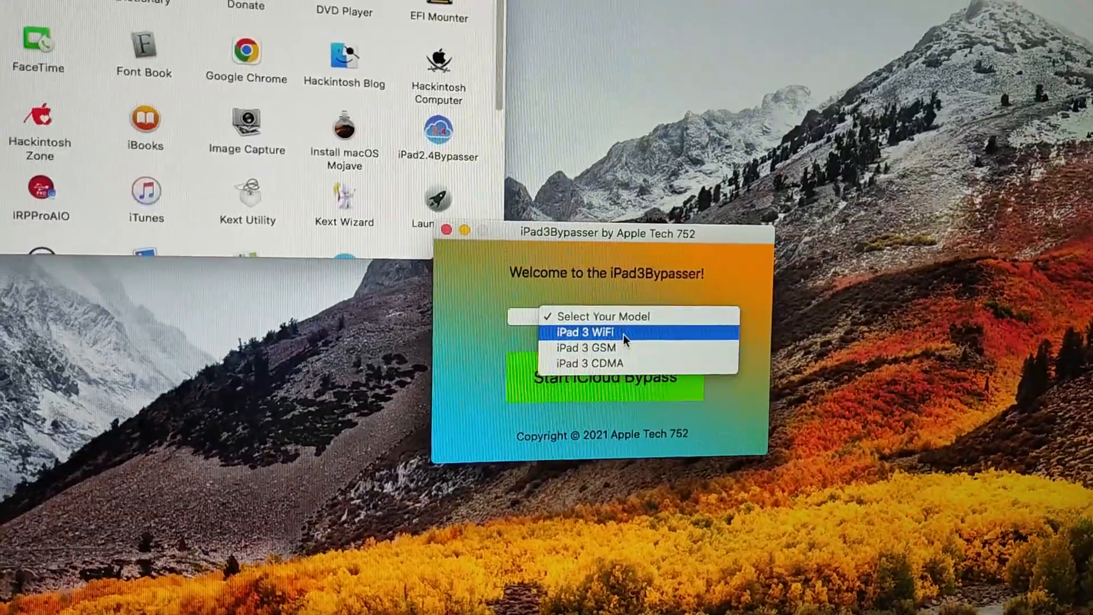
Choose iPad 3 WiFi and start the iCloud bypass guide.
left_click(592, 330)
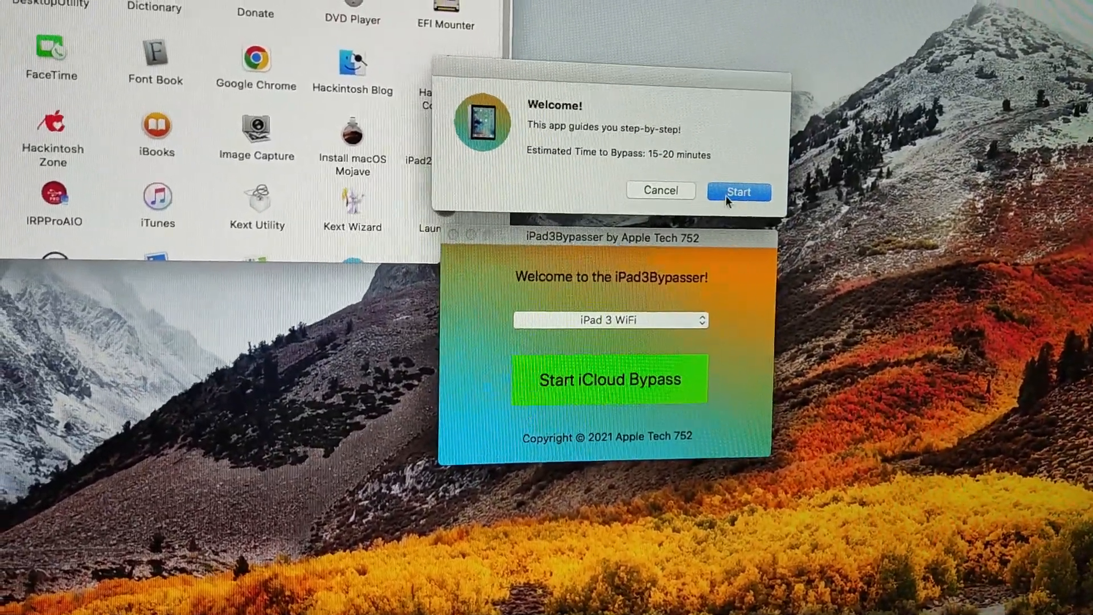
left_click(739, 192)
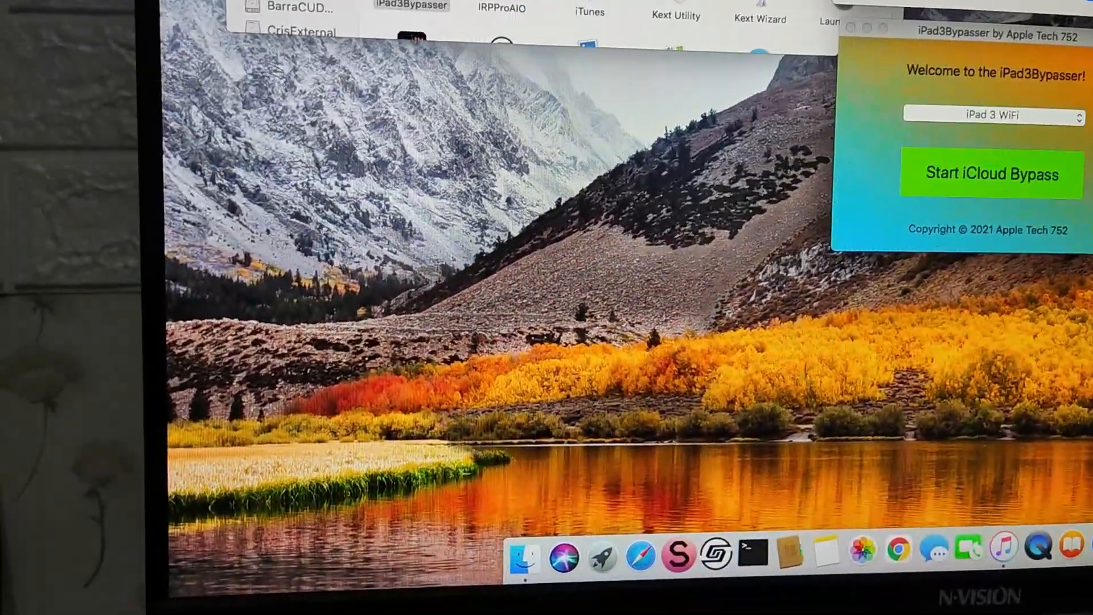
left_click(991, 174)
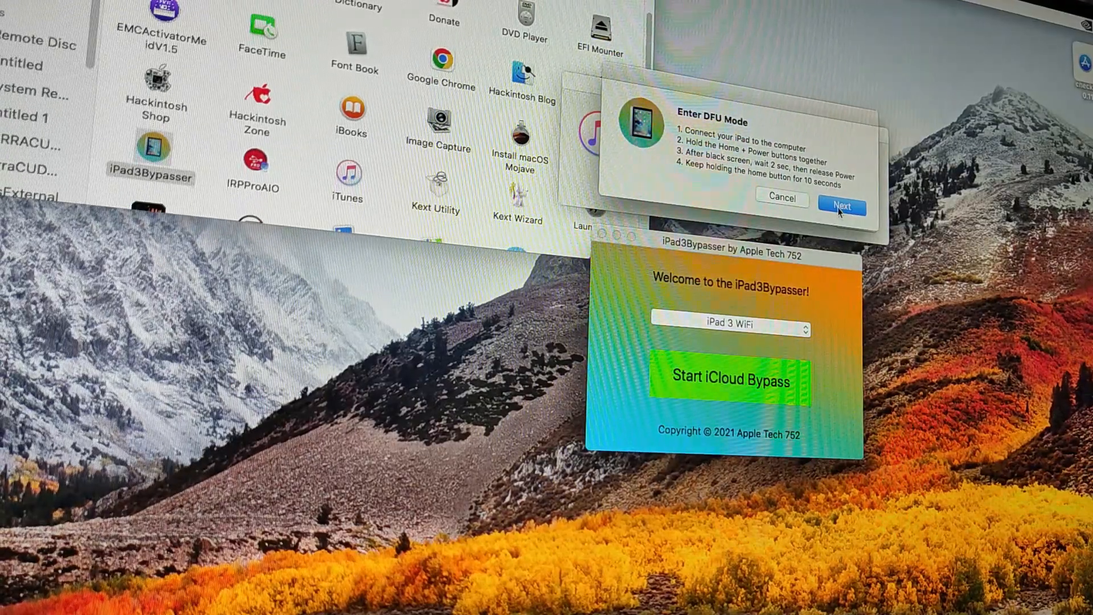
Retry the DFU sequence after the no-device error until the Arduino exploit succeeds.
left_click(841, 206)
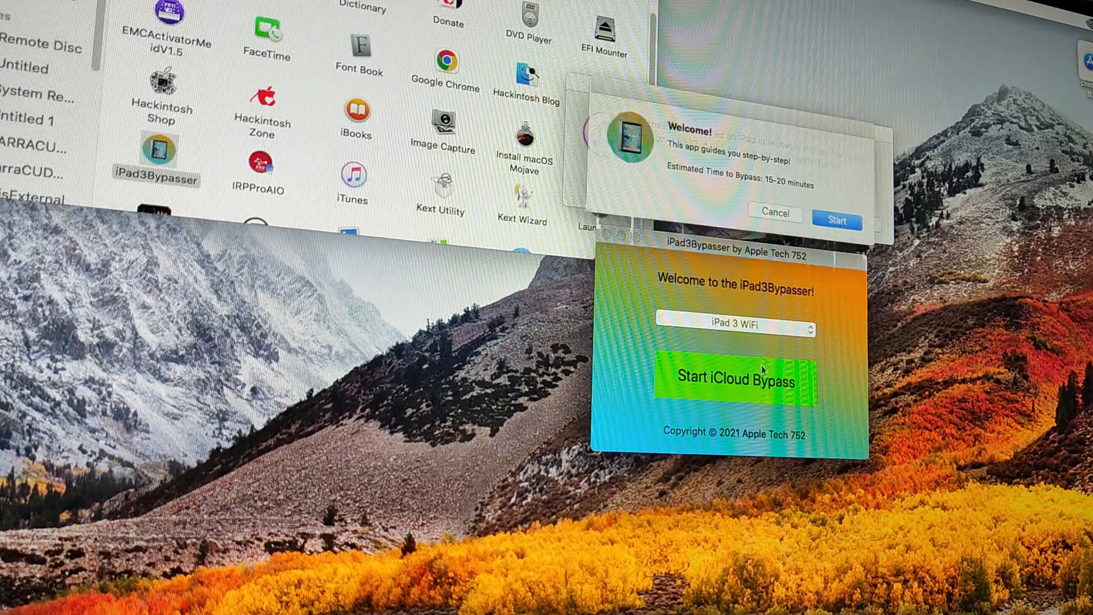
left_click(836, 222)
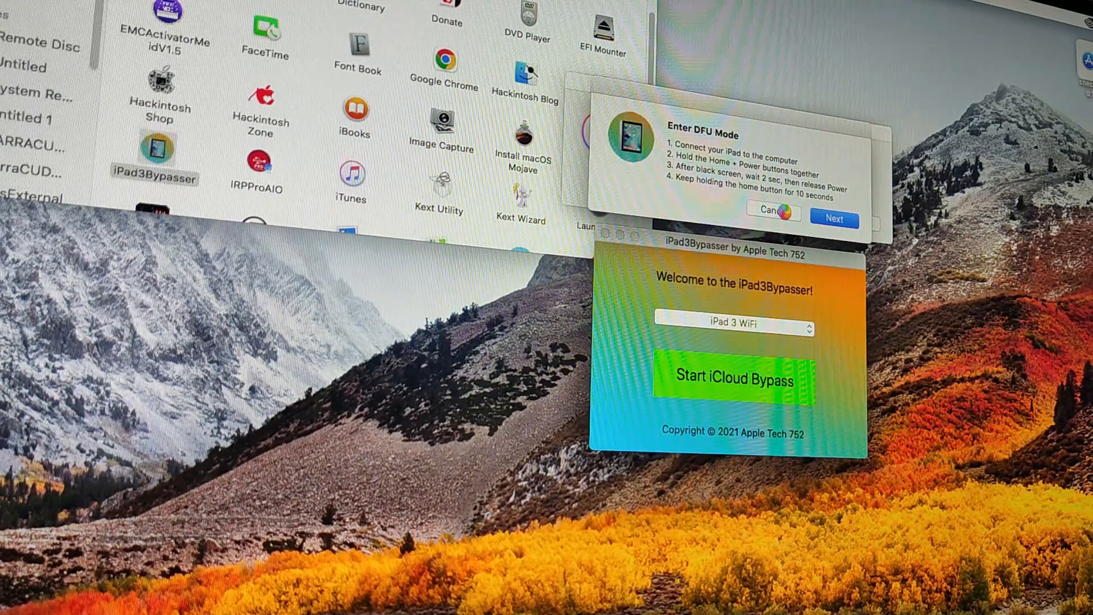
left_click(833, 219)
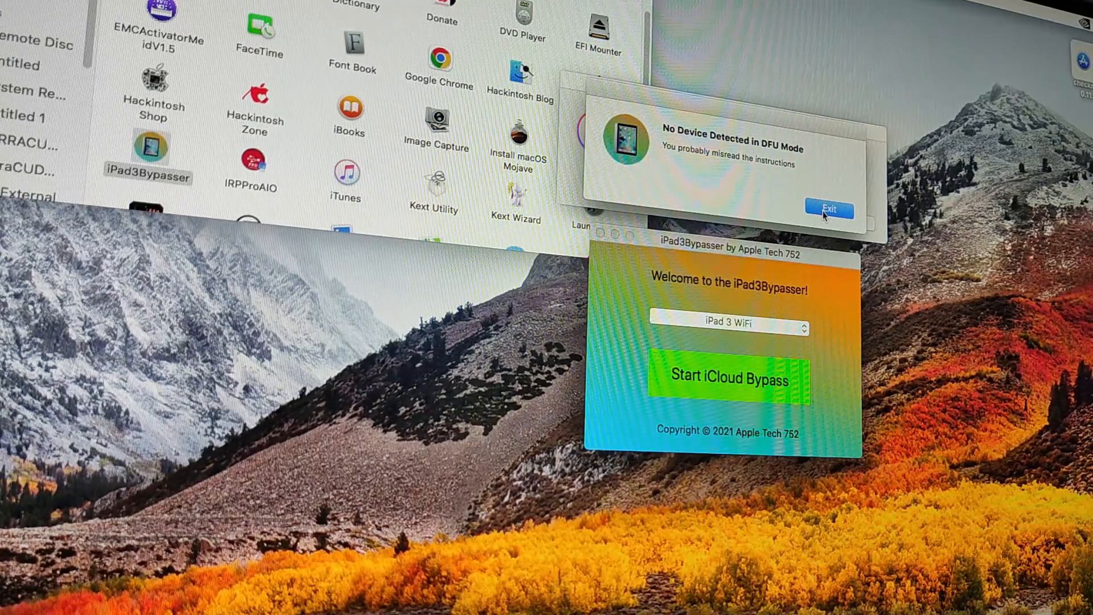
left_click(829, 208)
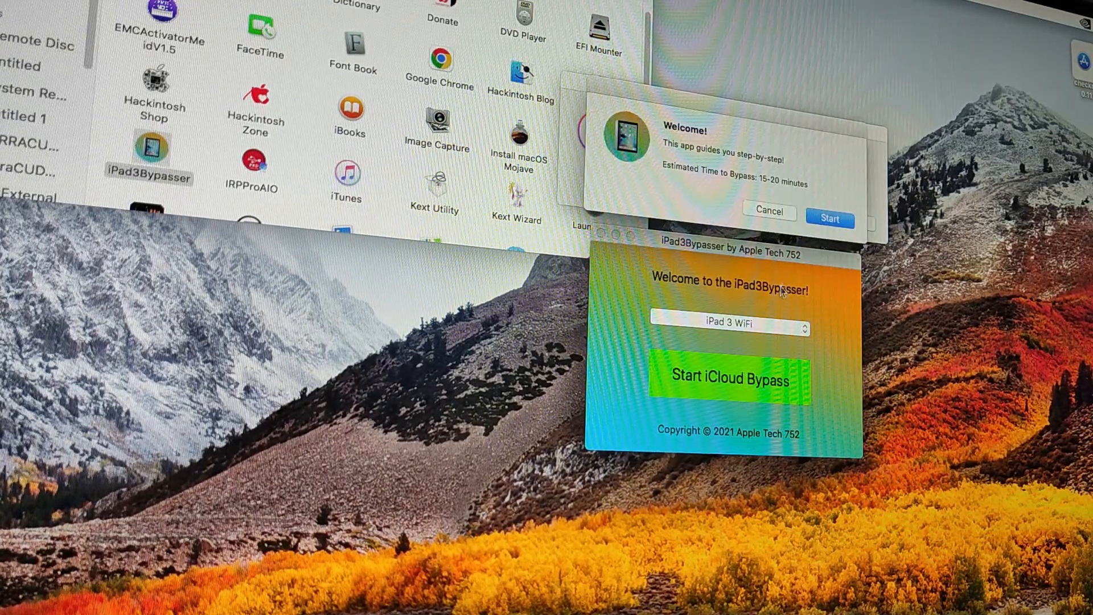
left_click(829, 219)
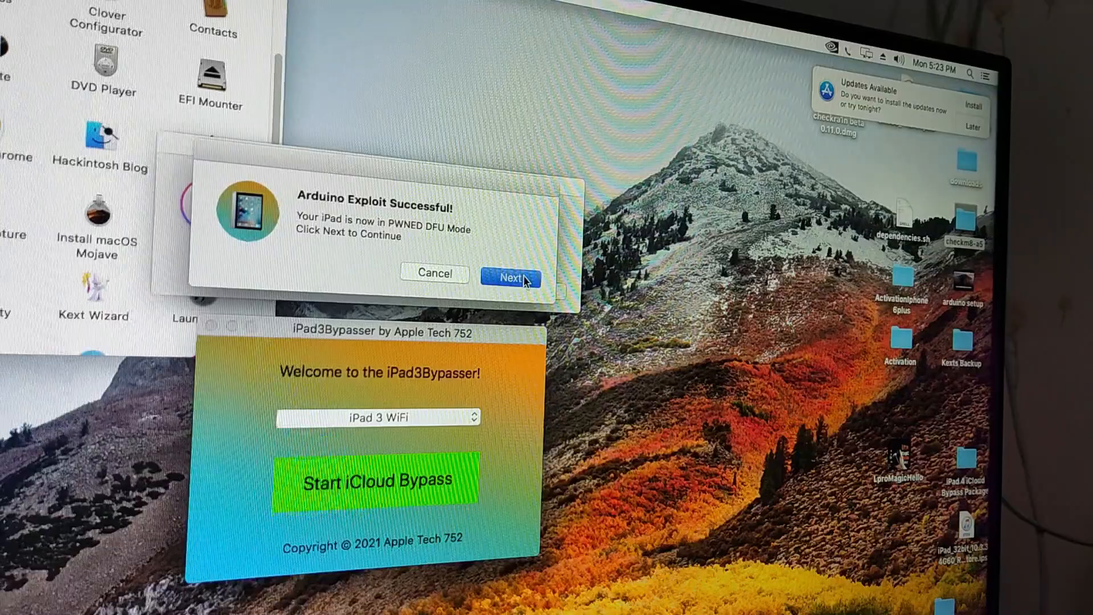
Proceed through the exploit and iBSS load, dismissing the iTunes recovery-mode alert.
left_click(511, 277)
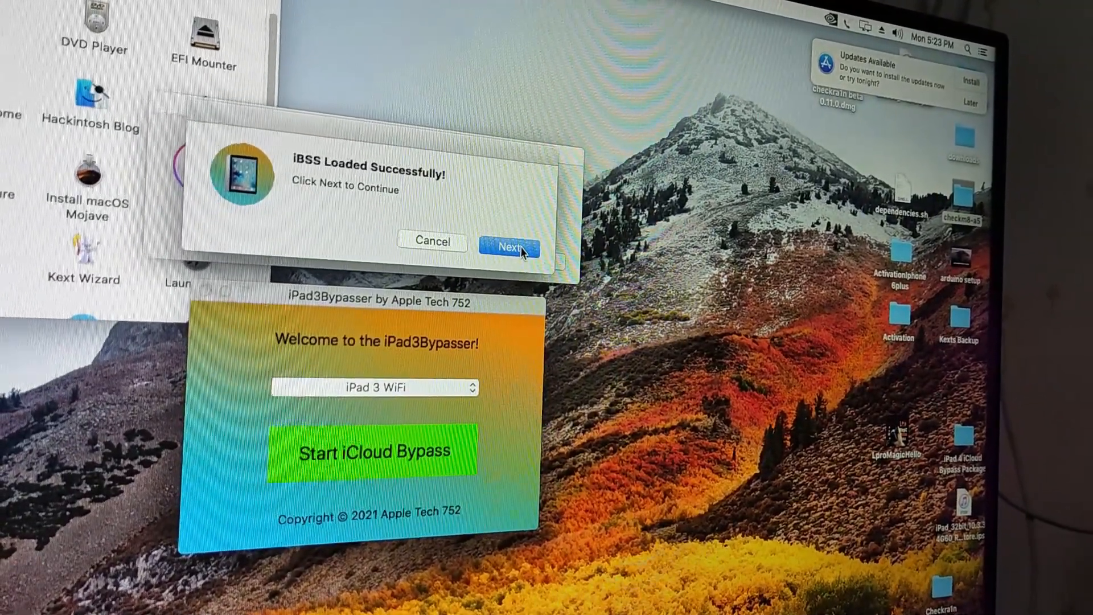
left_click(508, 247)
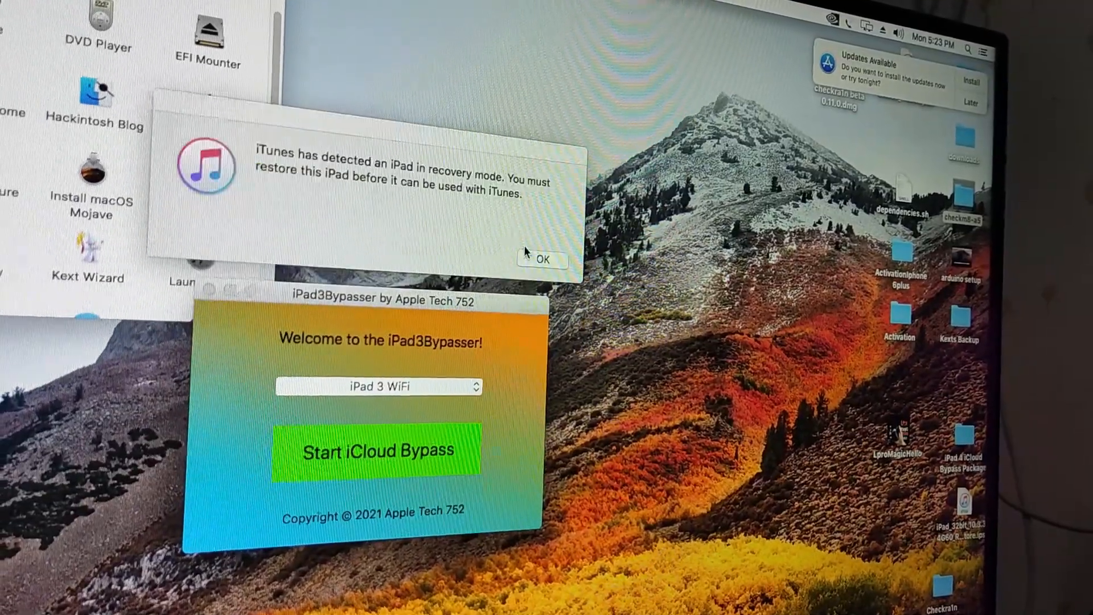
left_click(543, 260)
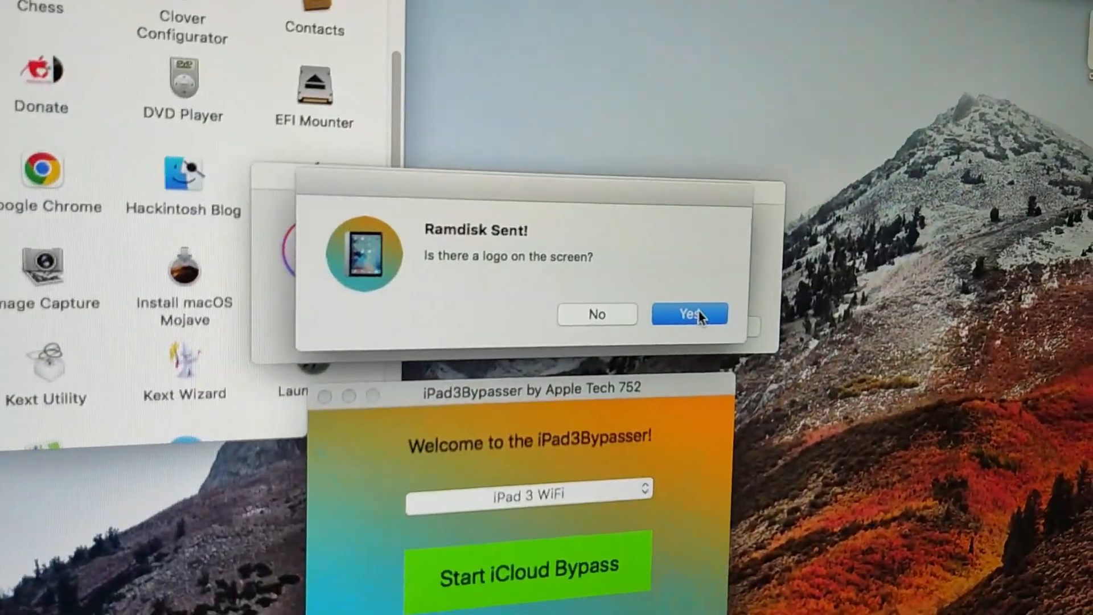
Confirm the logo appears, choose Delete Setup.app, and acknowledge Relaying Device Info.
left_click(689, 313)
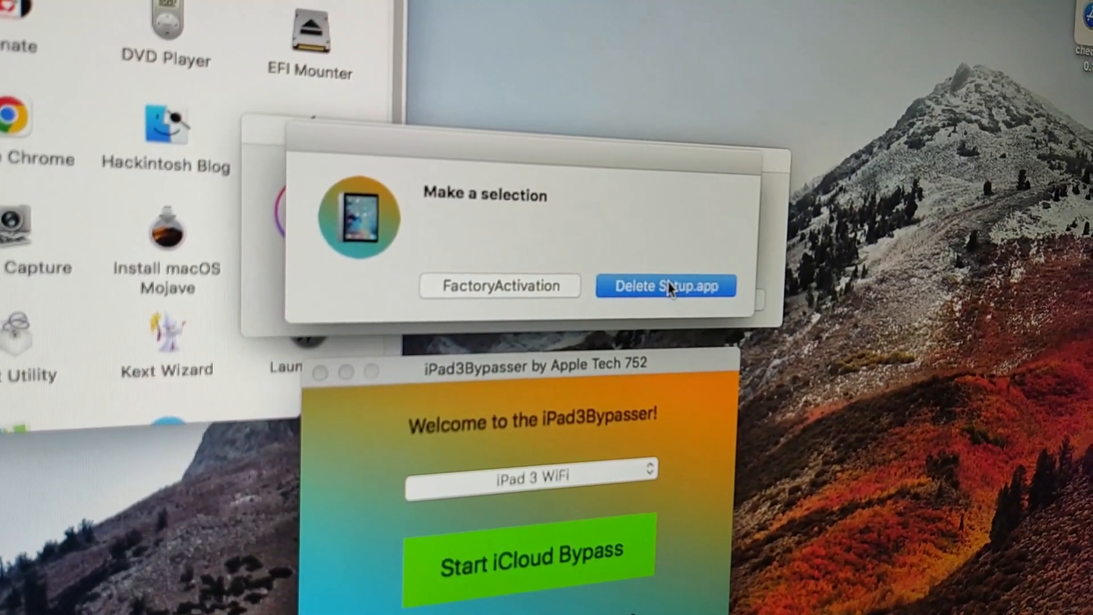
left_click(664, 286)
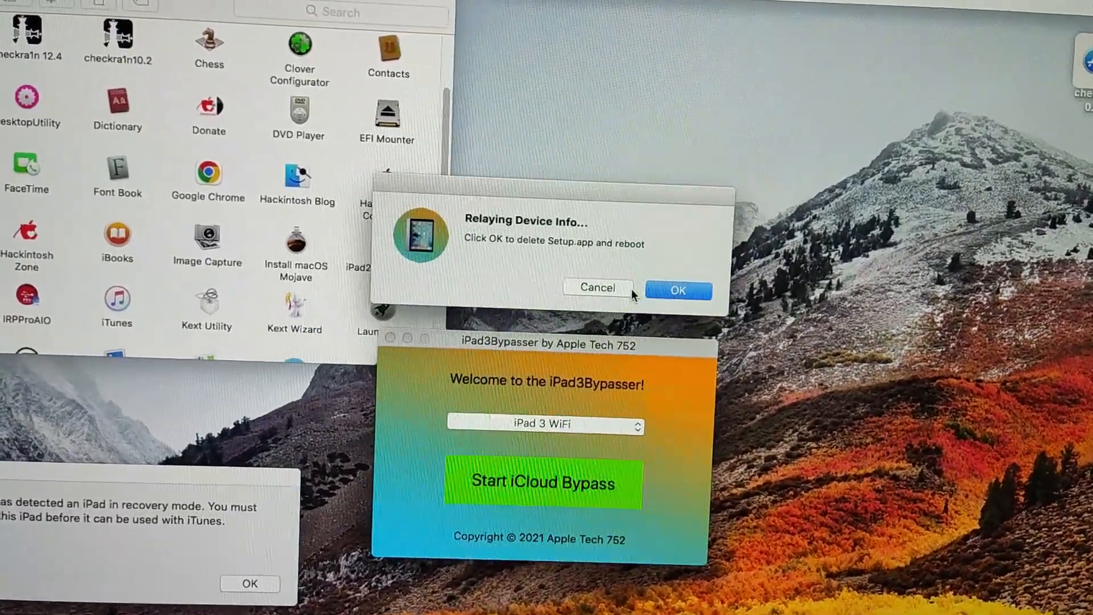
left_click(677, 290)
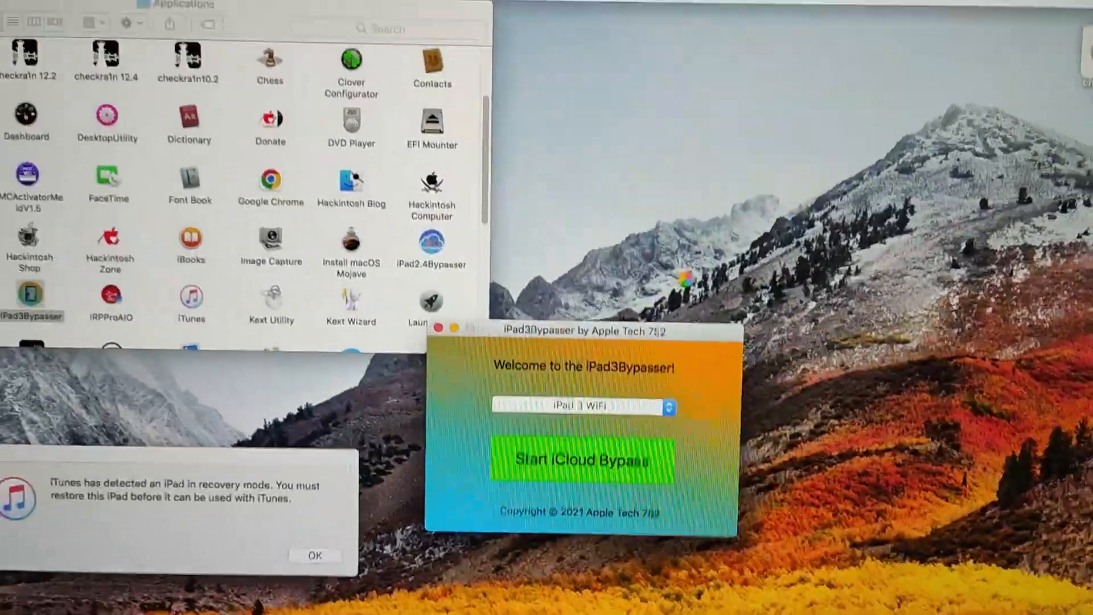
Let the iPad reboot past the activation lock to its home screen.
left_click(581, 459)
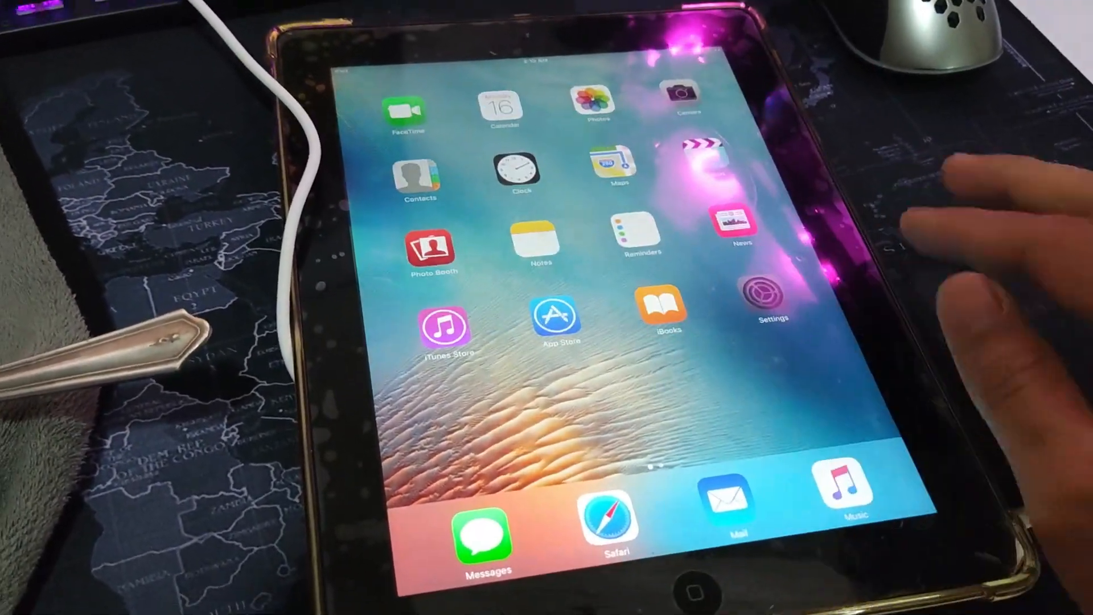
left_click(766, 292)
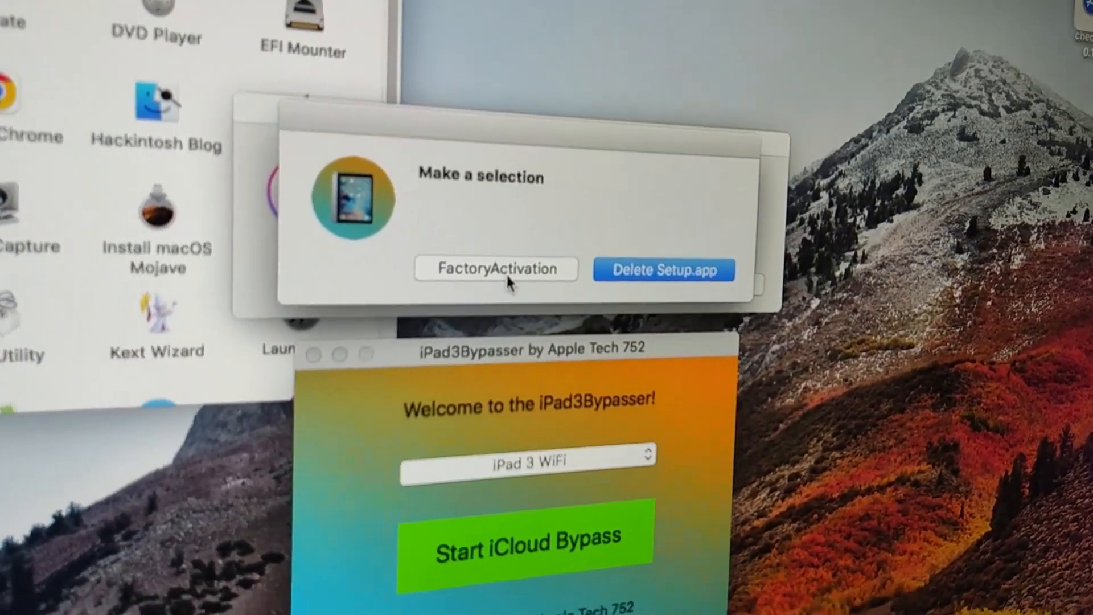
Choose FactoryActivation and launch the ramdisk factory activation process in Sliver.
left_click(496, 268)
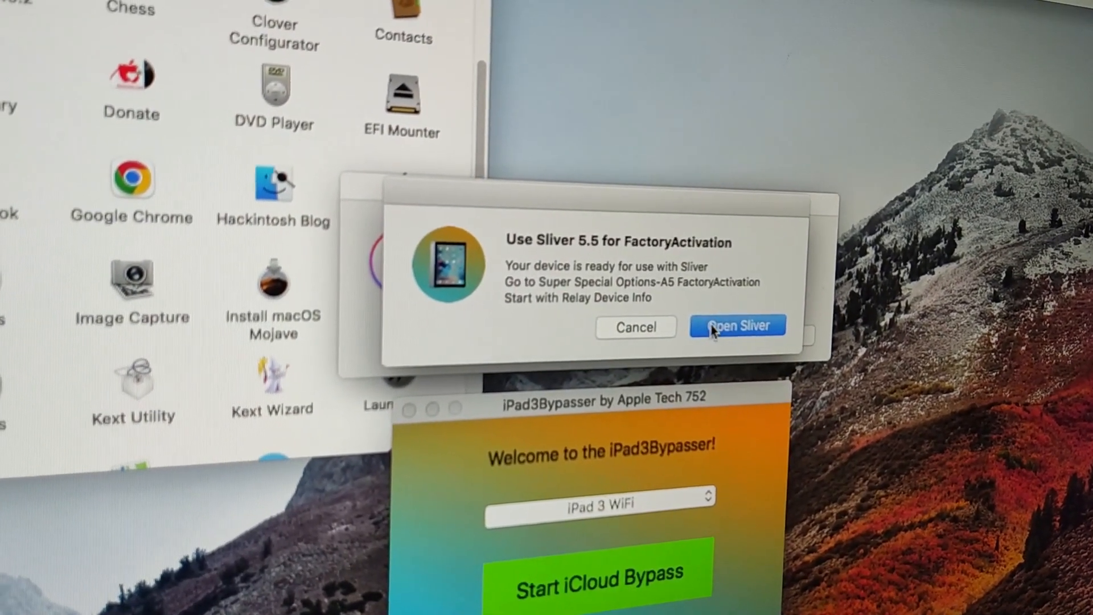
left_click(737, 325)
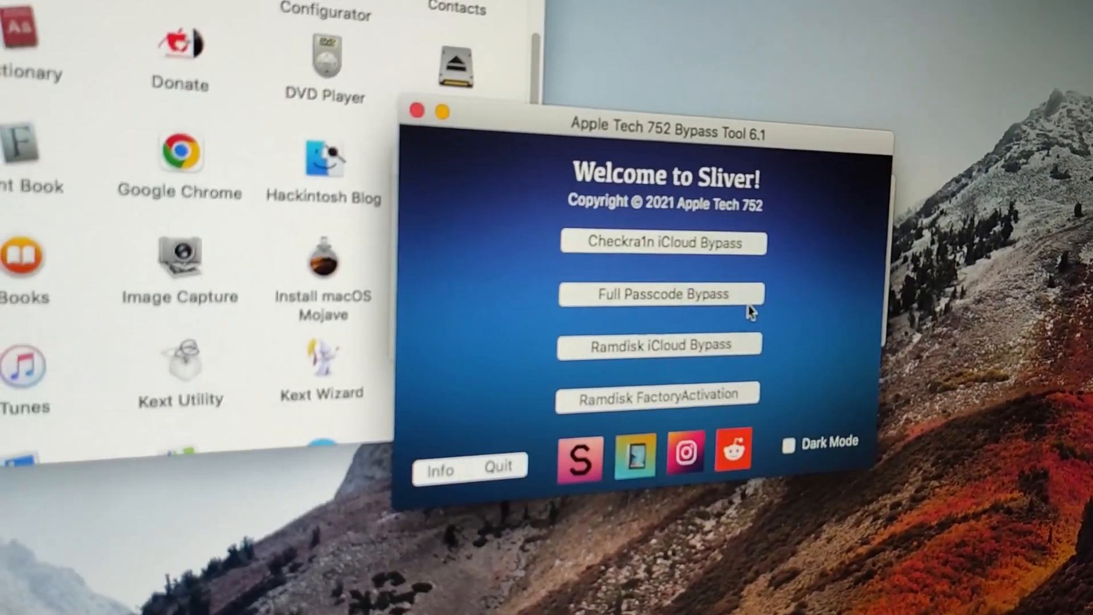
Pick A5 iOS 9.3.5–9.3.6 for iPad 3, set up SSH, and mount the filesystem.
left_click(655, 395)
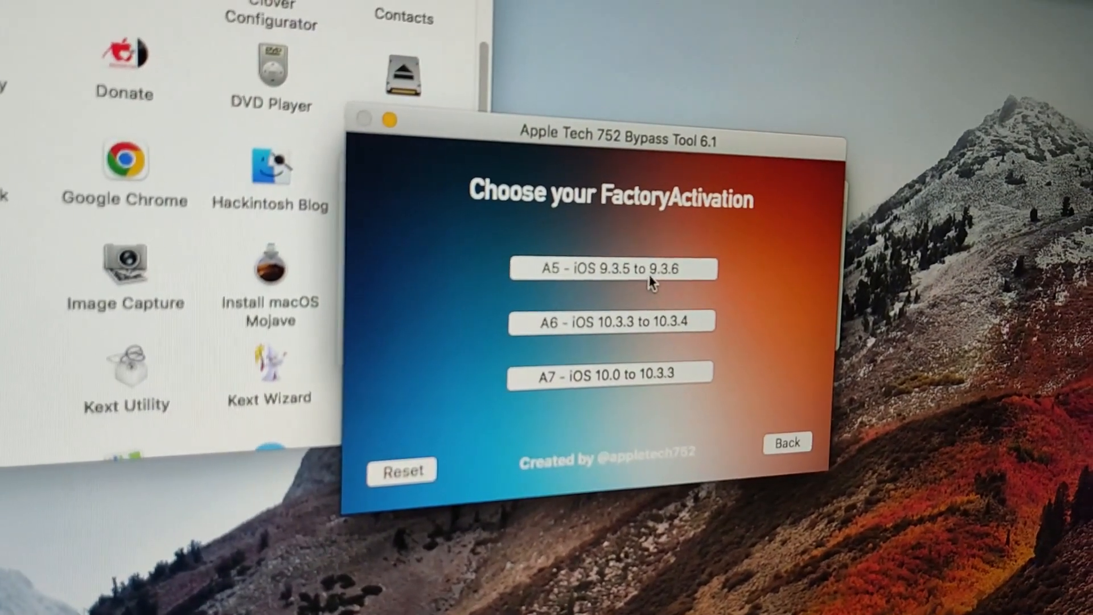
left_click(609, 269)
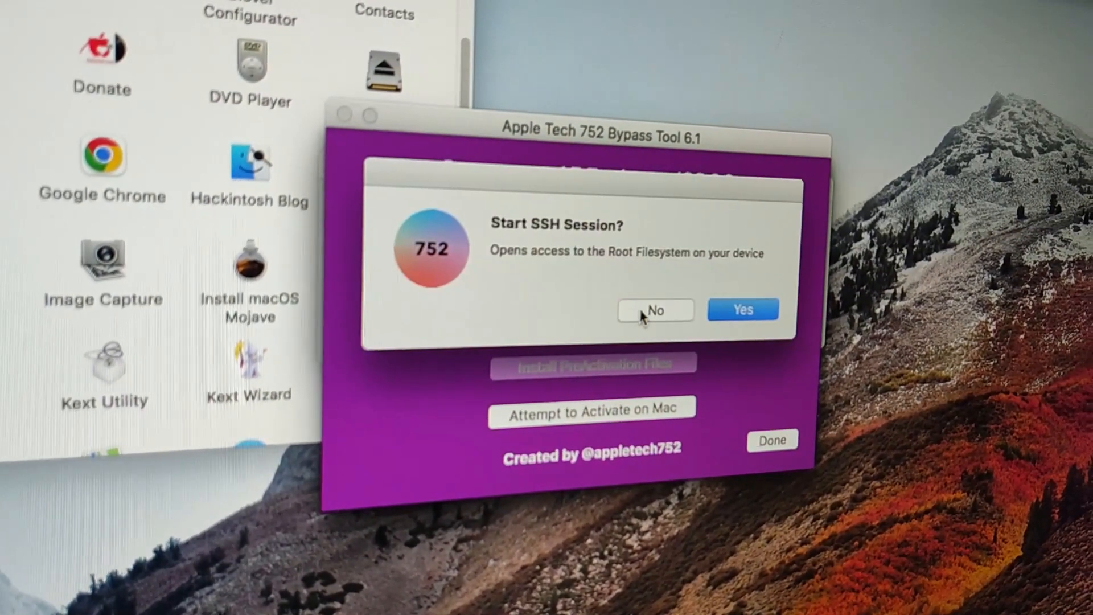
left_click(654, 310)
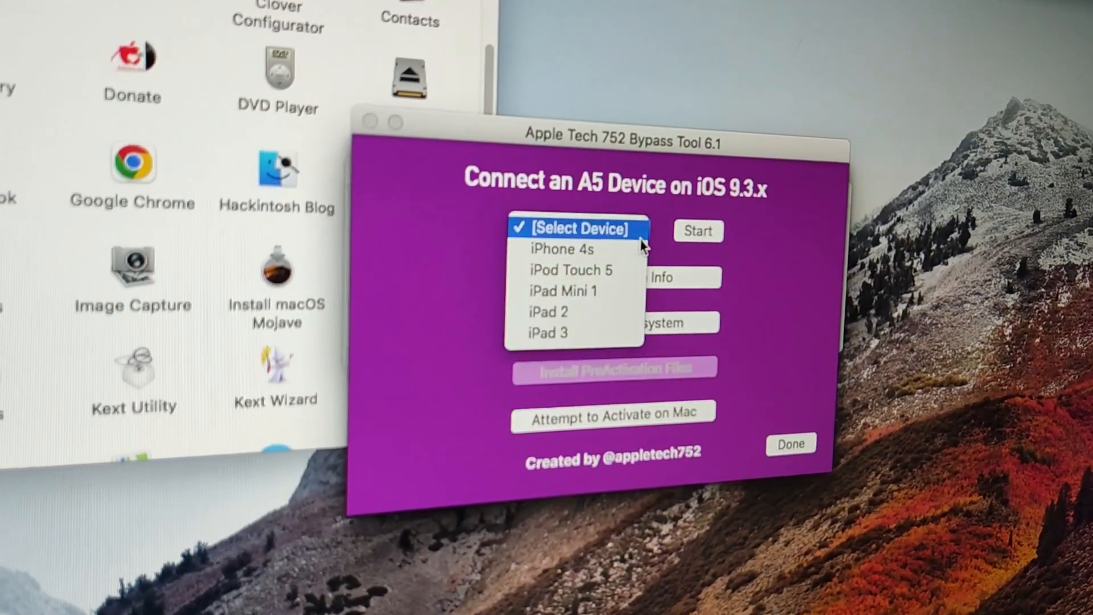
left_click(547, 333)
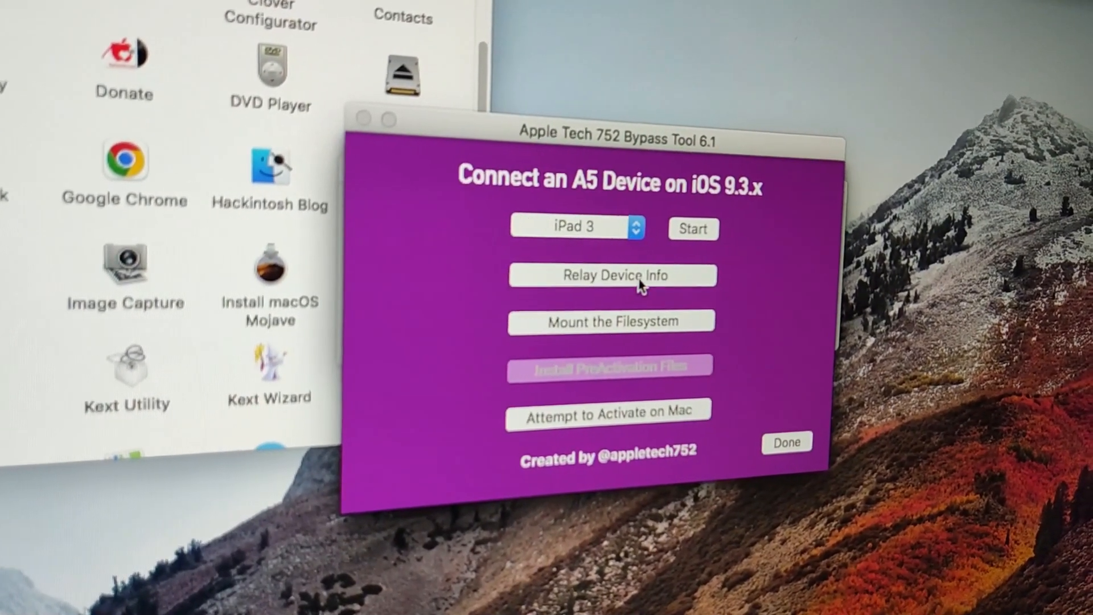
left_click(611, 275)
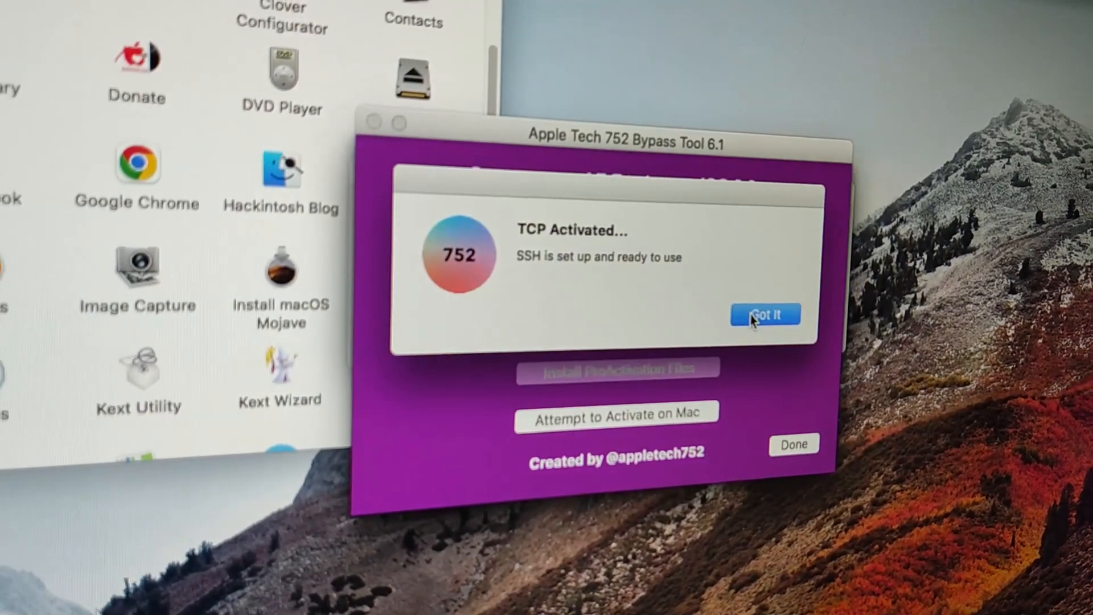
left_click(764, 314)
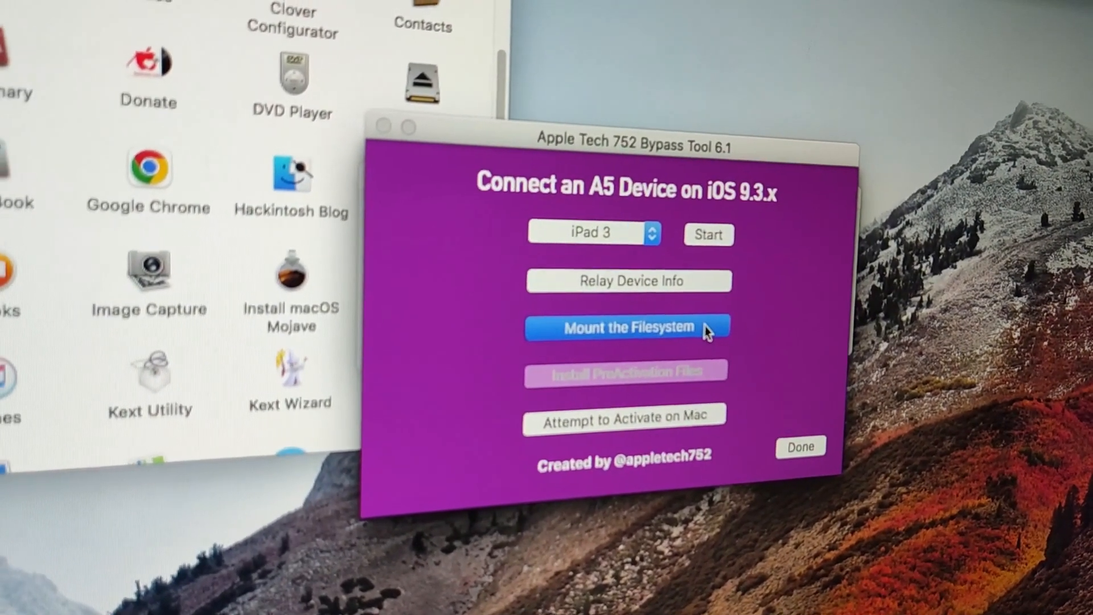
left_click(626, 326)
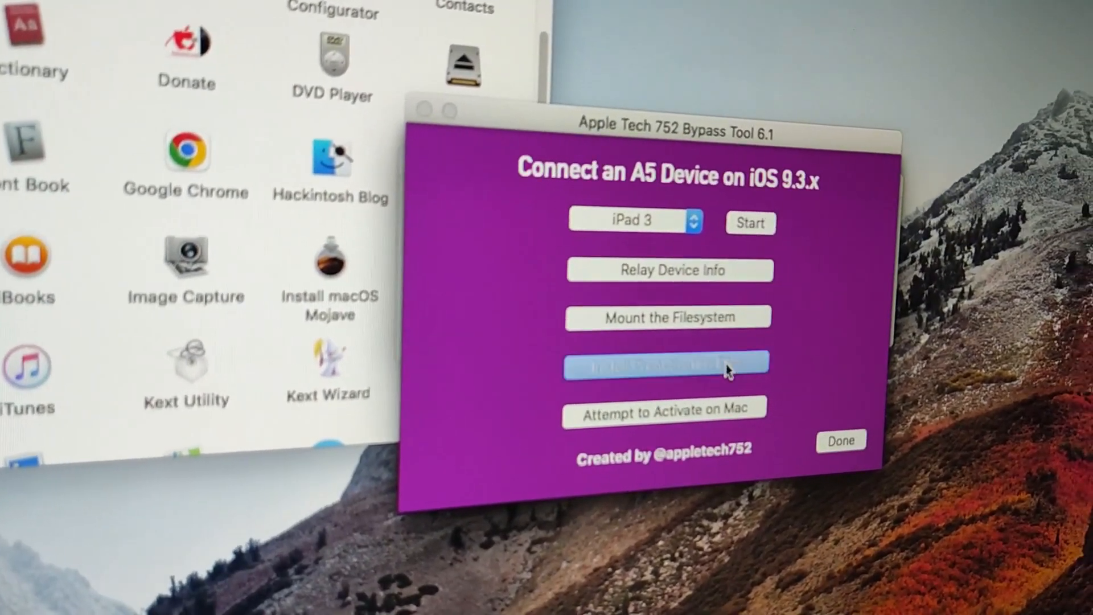
Install the PreActivation files, confirm the modification warning, and acknowledge Modification Complete.
left_click(668, 363)
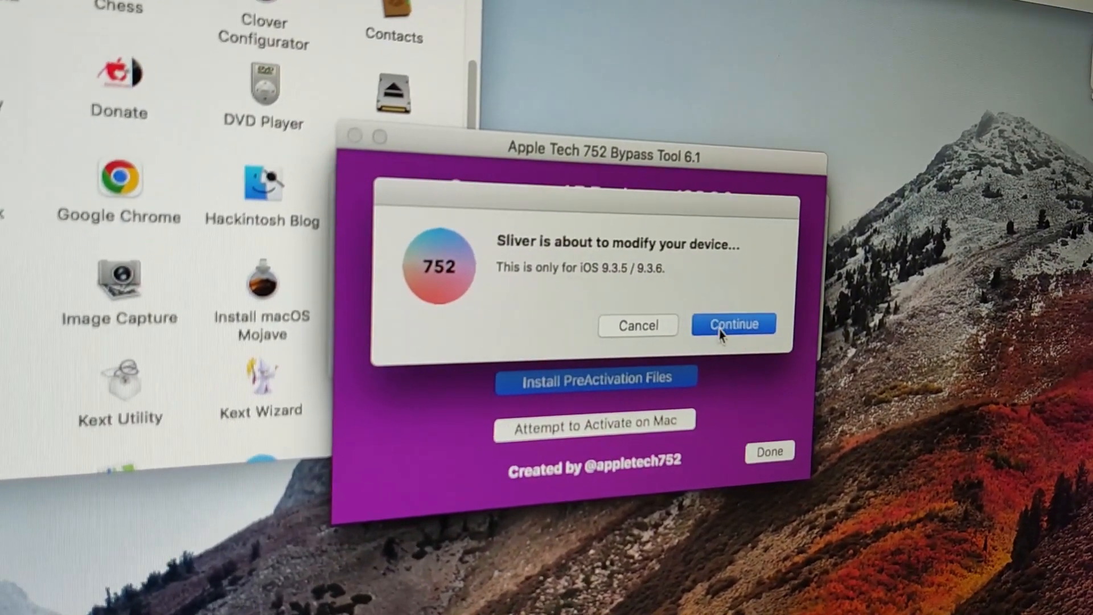
left_click(732, 323)
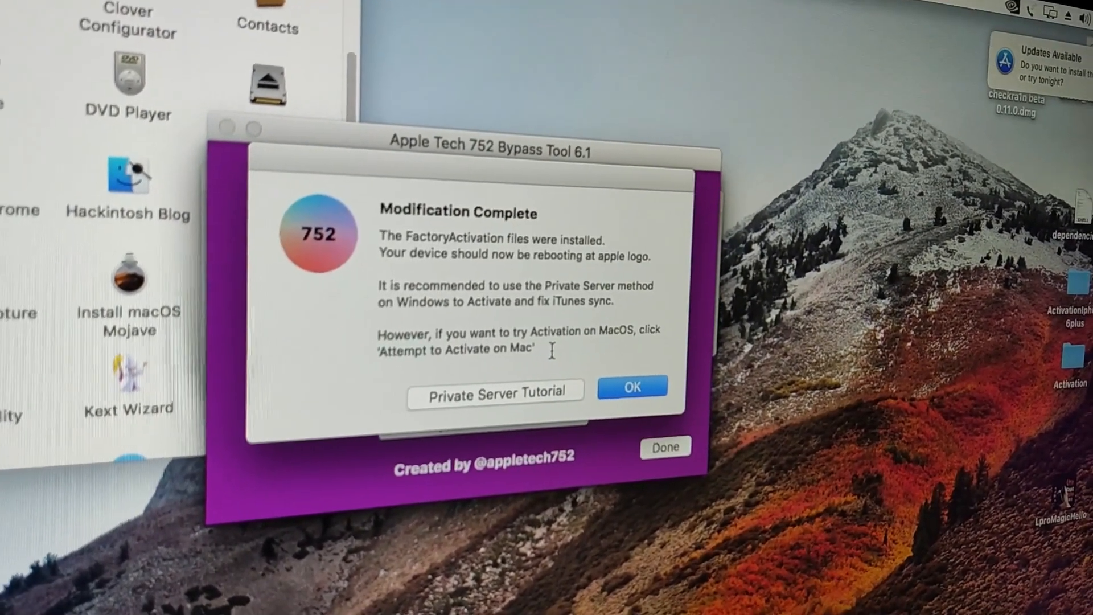
left_click(630, 386)
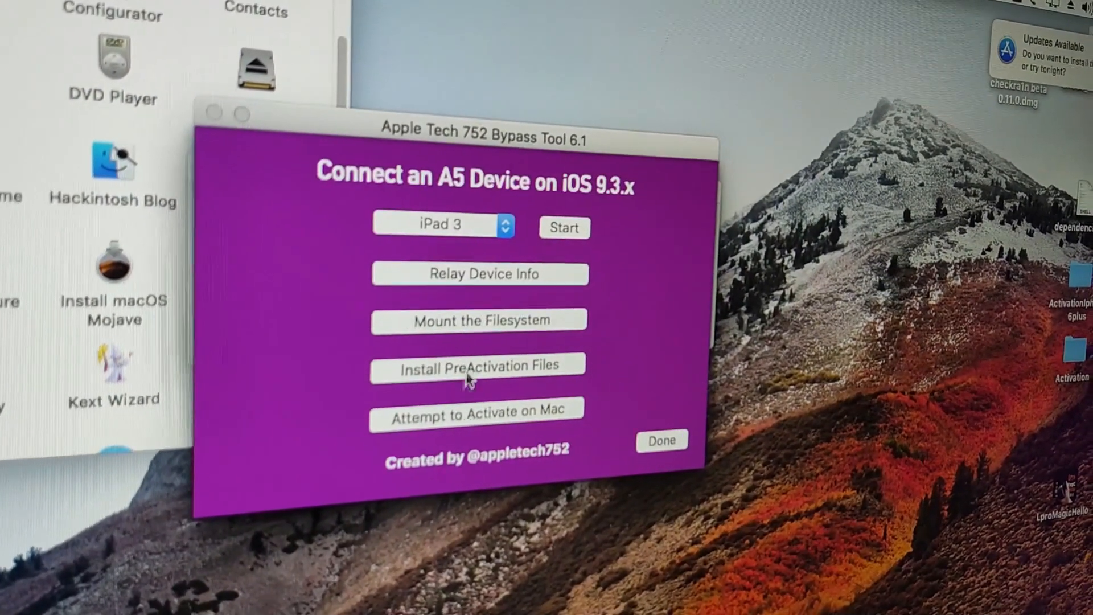
left_click(477, 364)
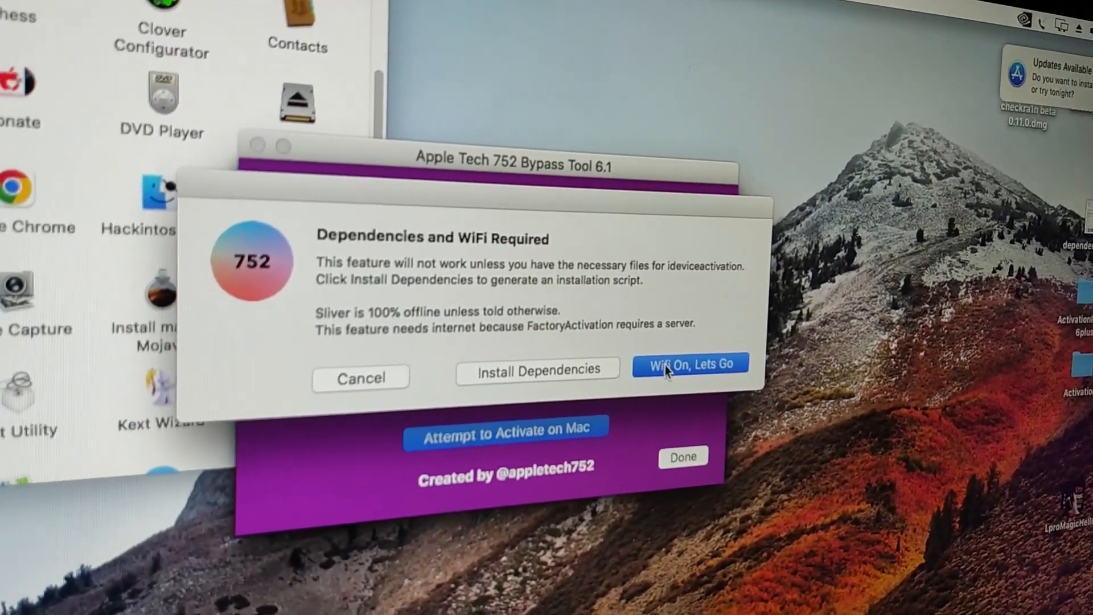
Activate with WiFi on, retrying after No Device Detected, then acknowledge success and finish.
left_click(690, 363)
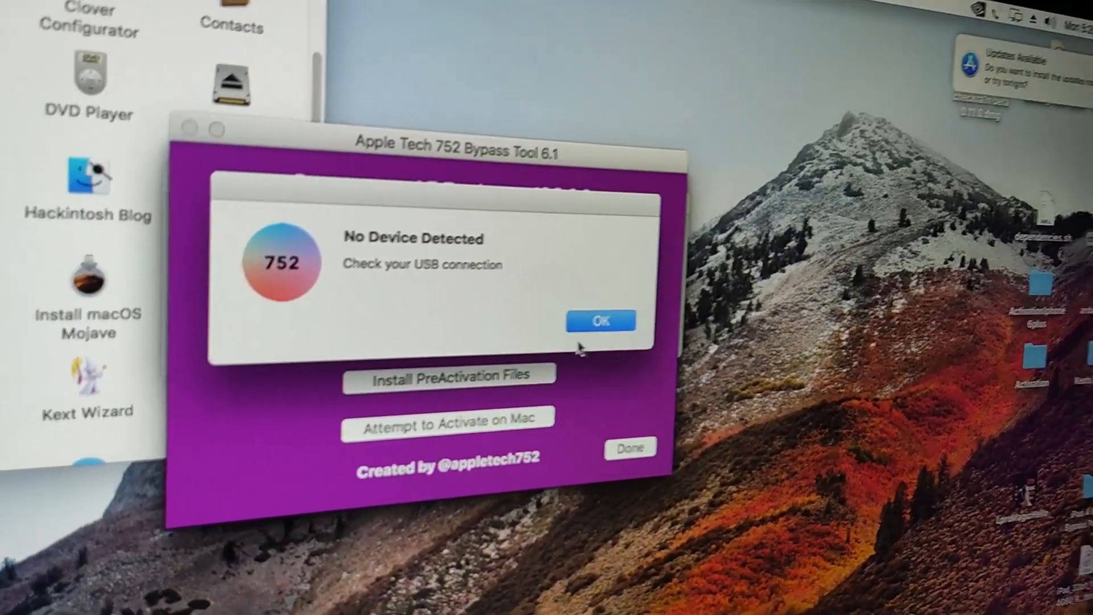
left_click(600, 320)
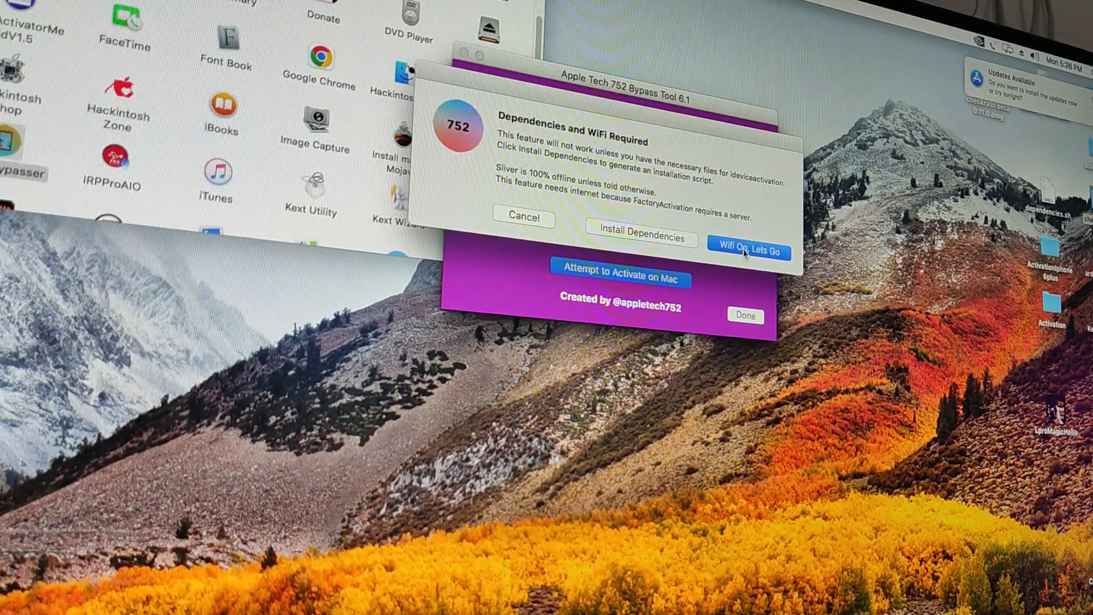
left_click(748, 252)
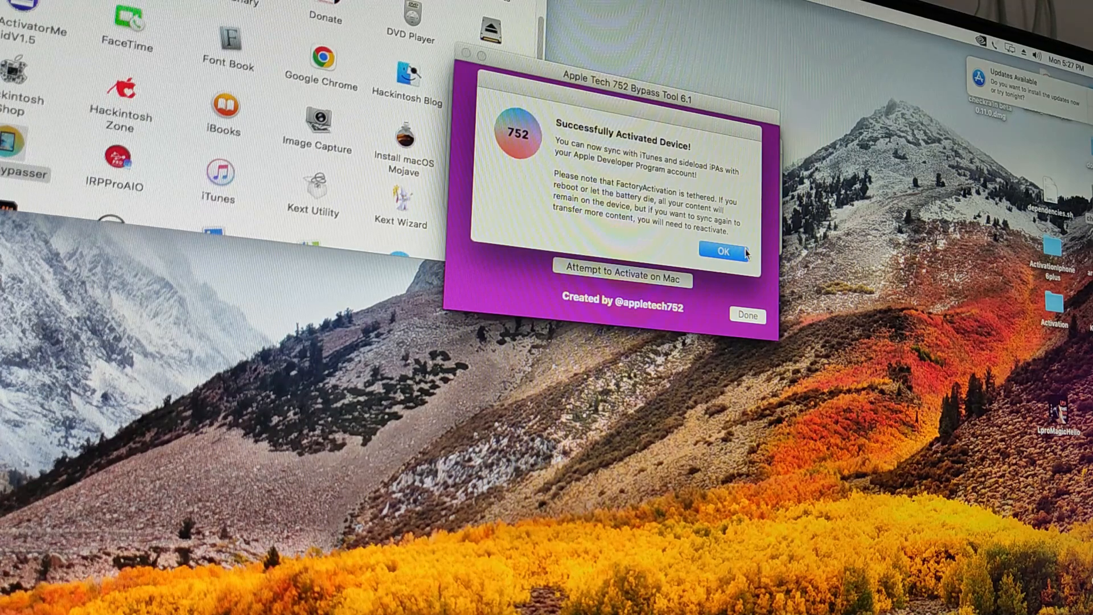
left_click(722, 251)
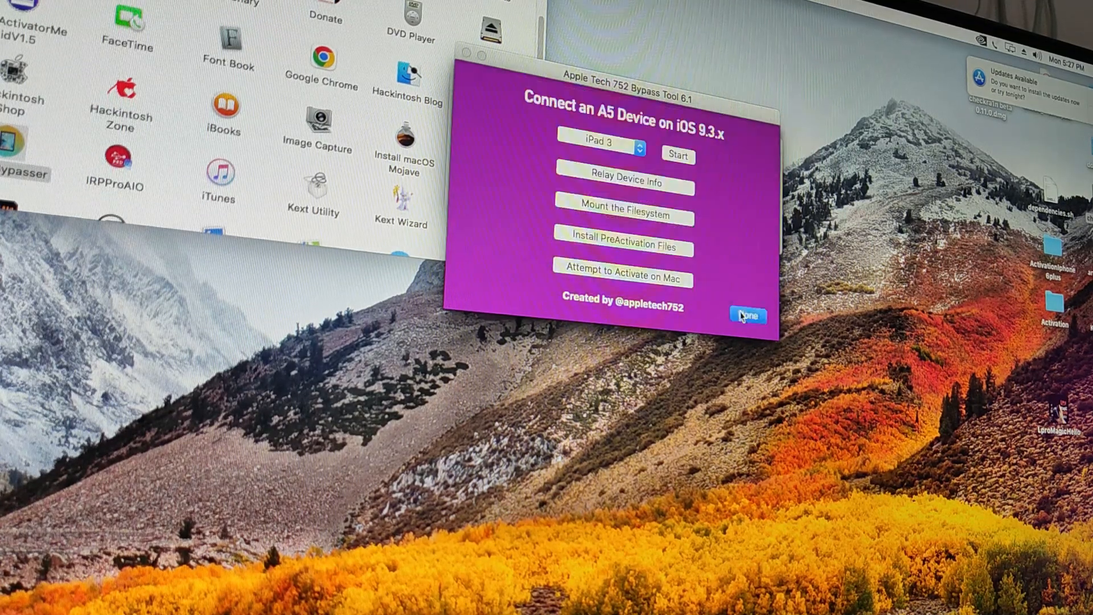
left_click(747, 315)
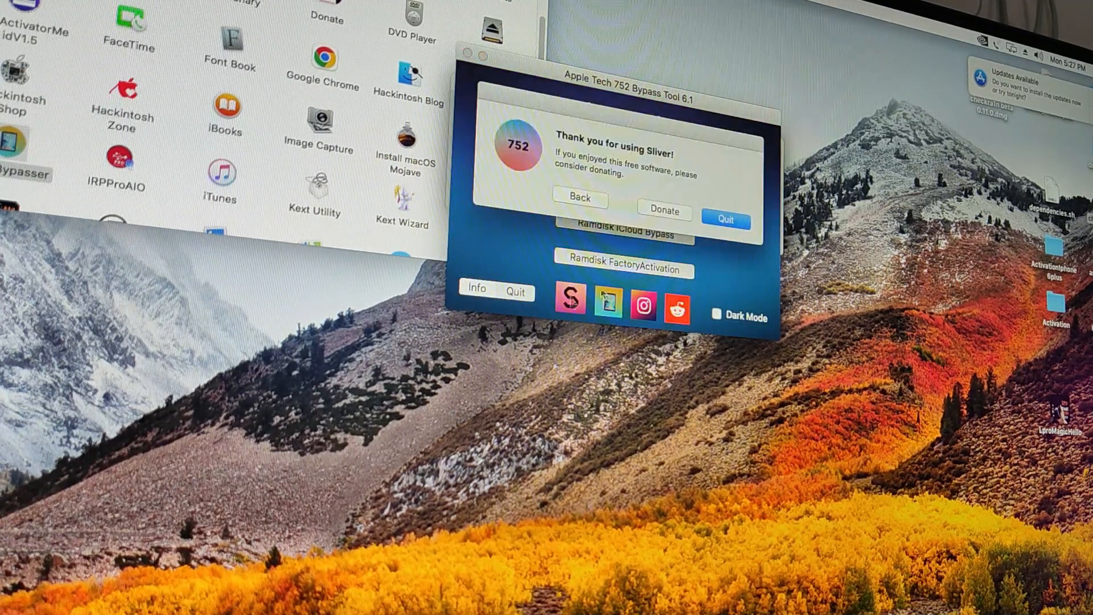
Quit Sliver, dismiss the recovery alert, and set up the iPad as new.
left_click(725, 220)
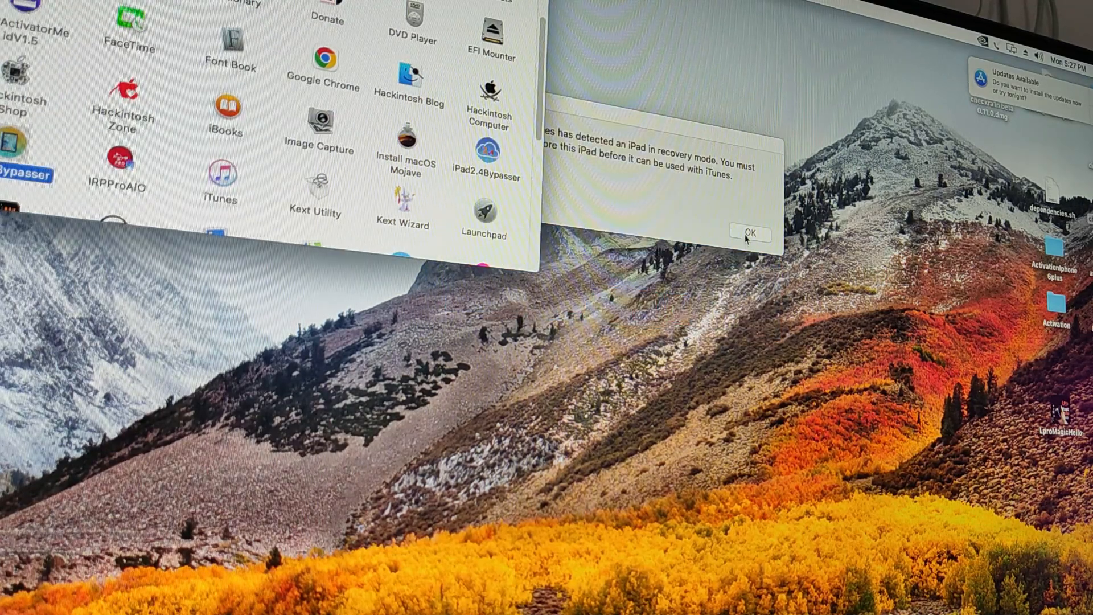
left_click(748, 233)
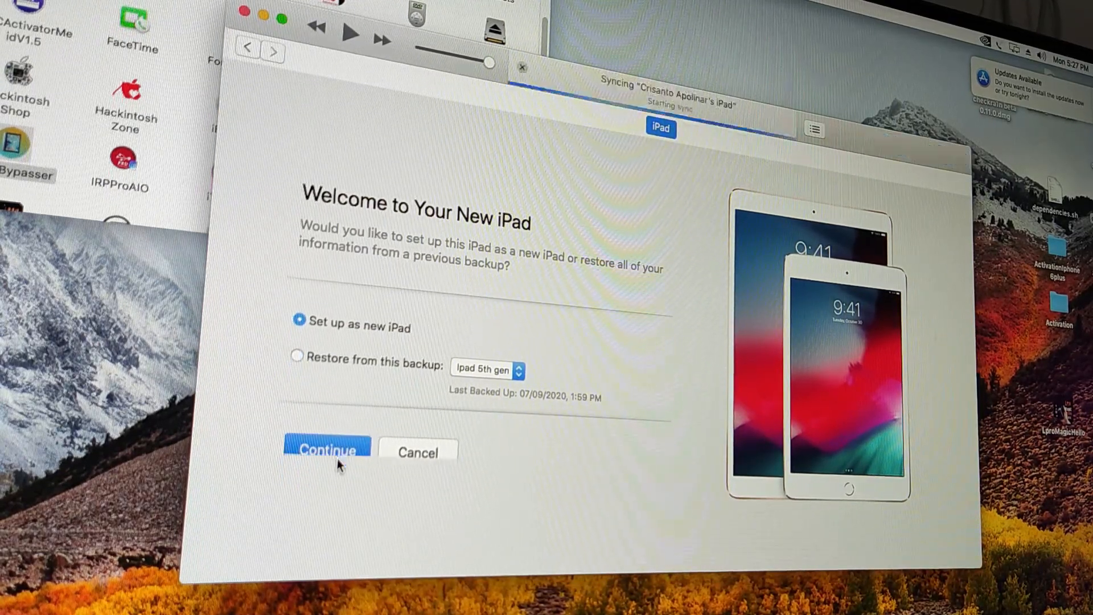
left_click(326, 450)
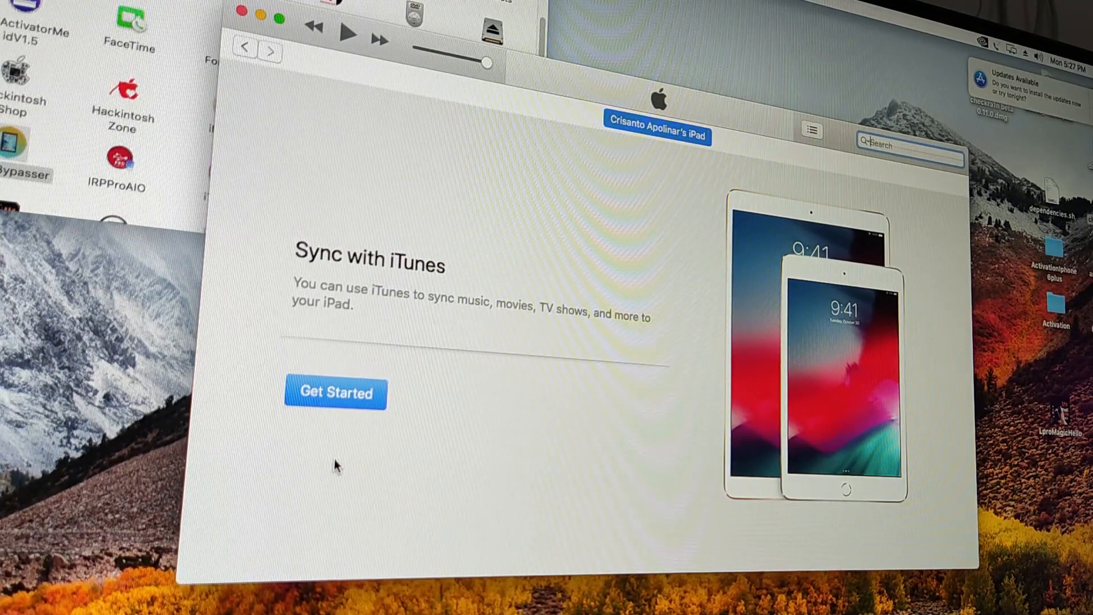
left_click(335, 392)
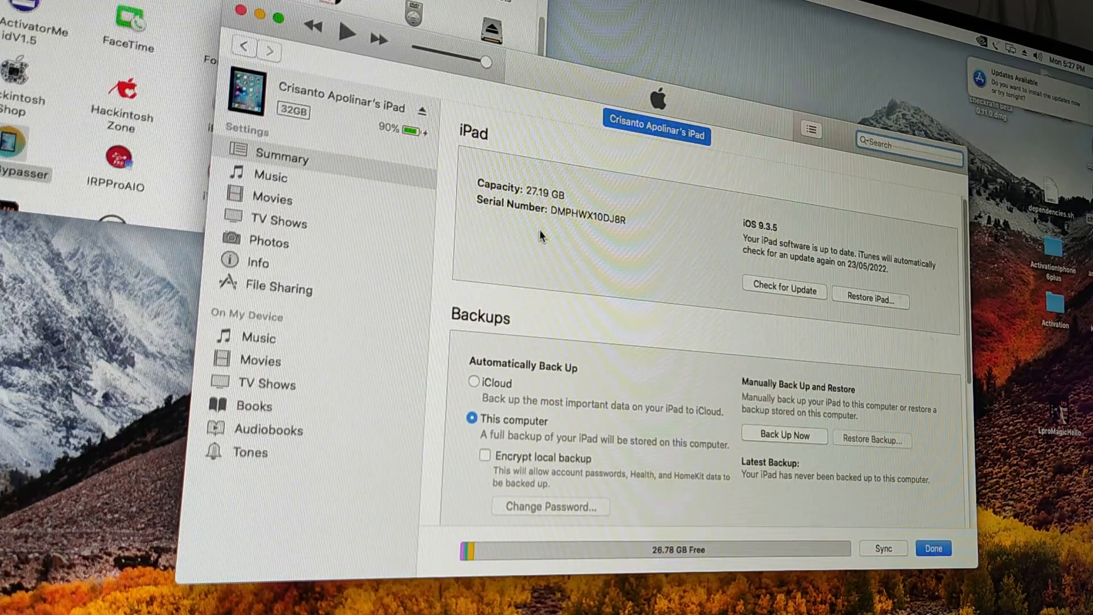
mouse_move(820, 279)
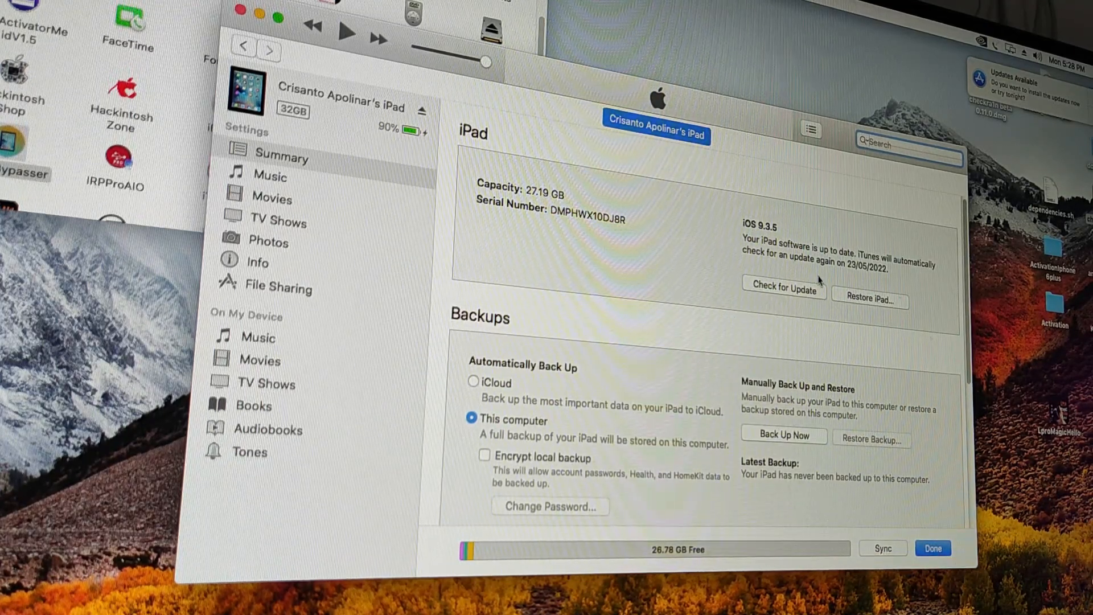